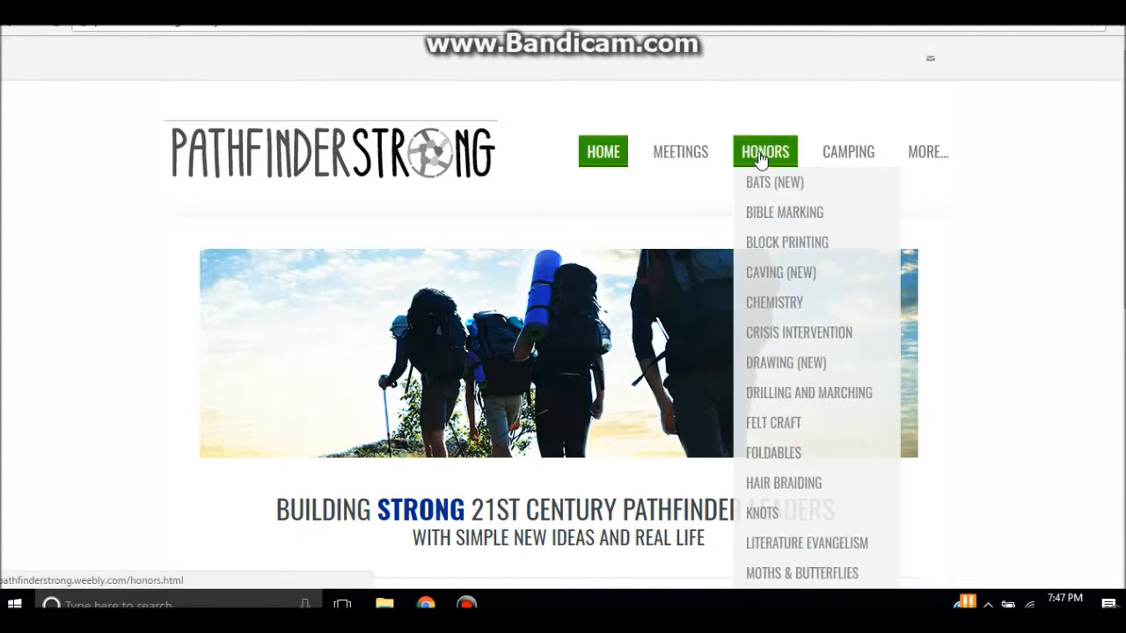
pyautogui.moveTo(801, 363)
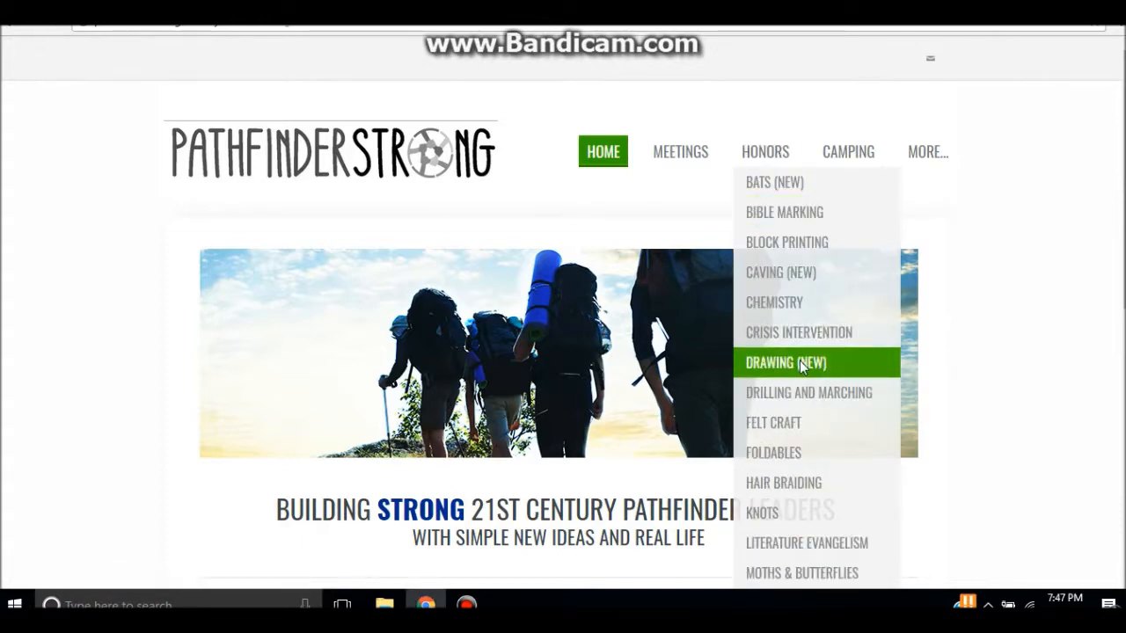
# Step: Open the Drawing (New) honor page from the Honors menu and bring its numbered task list into view
pyautogui.click(785, 362)
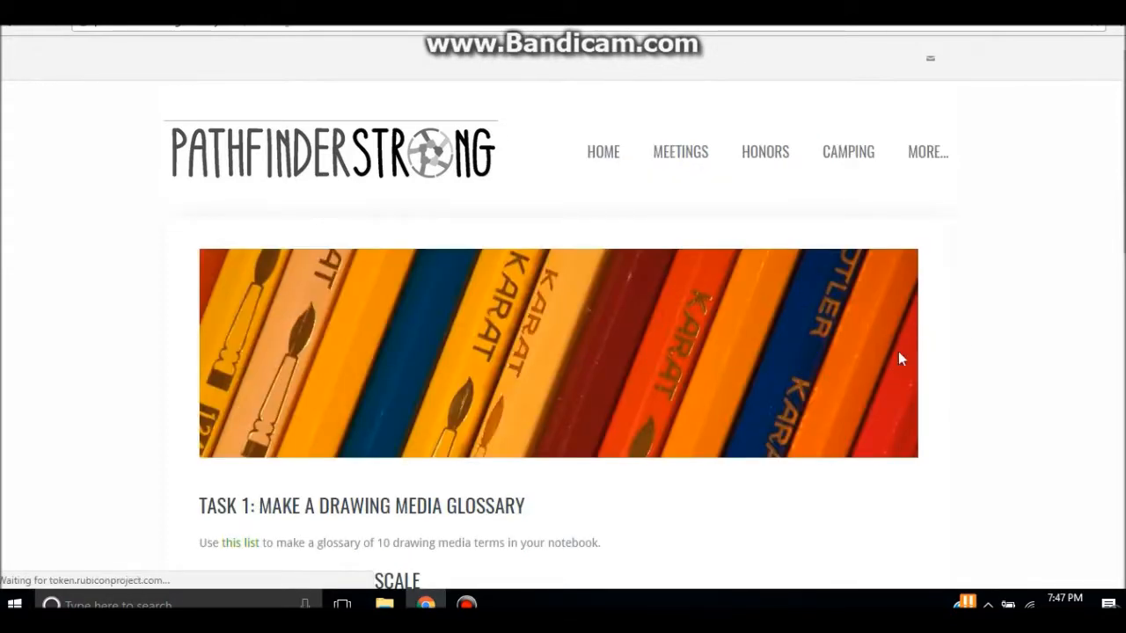
pyautogui.scroll(-3)
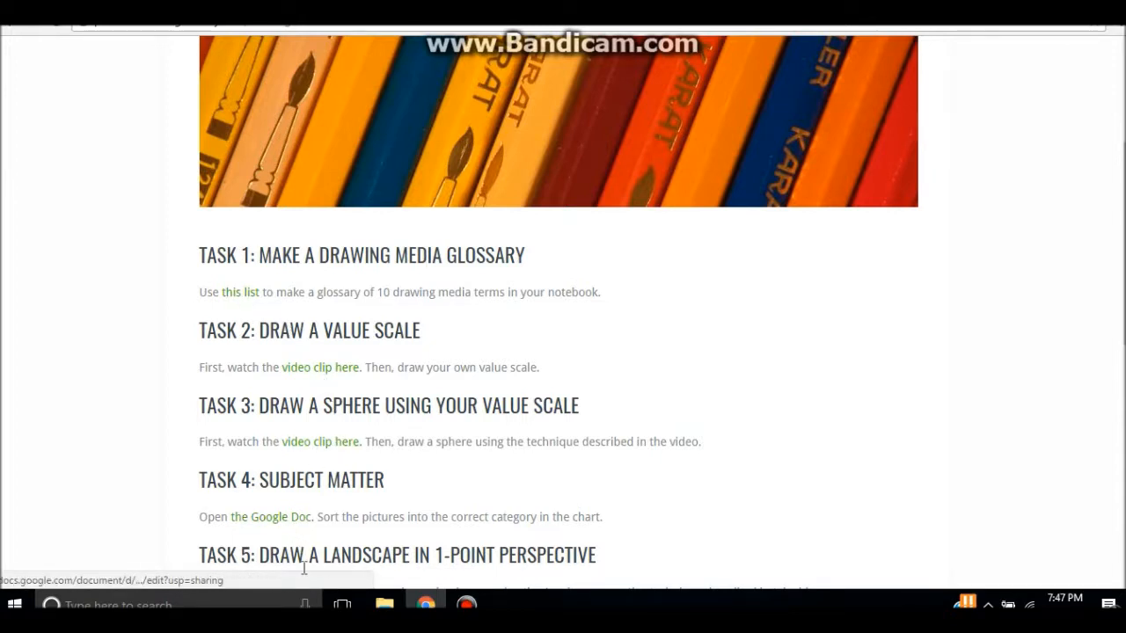
pyautogui.moveTo(796, 350)
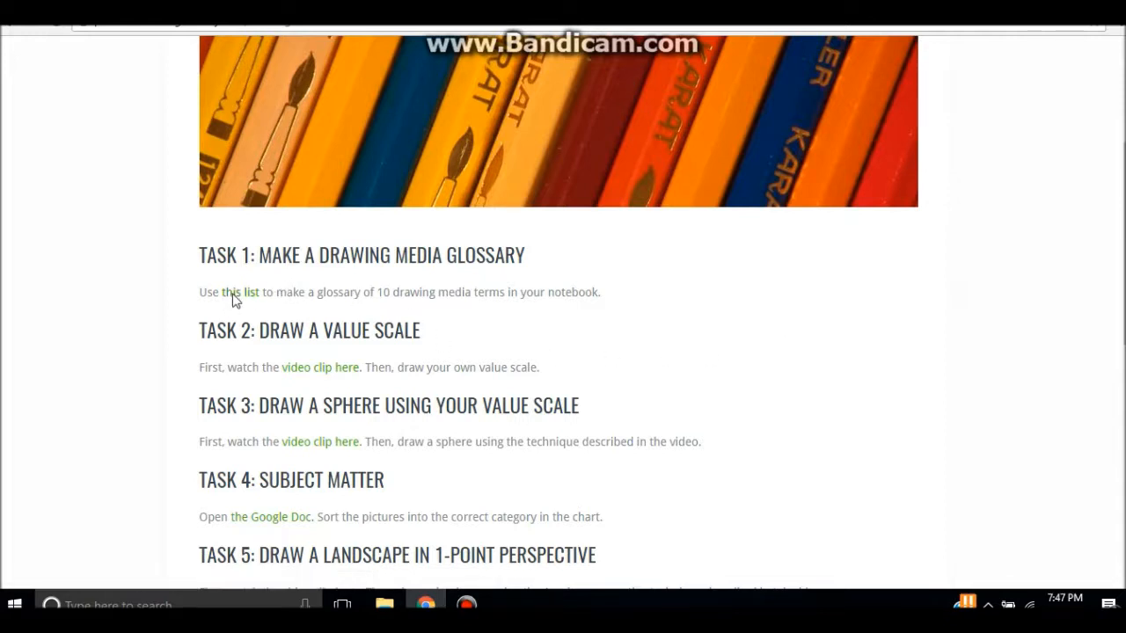
pyautogui.click(240, 292)
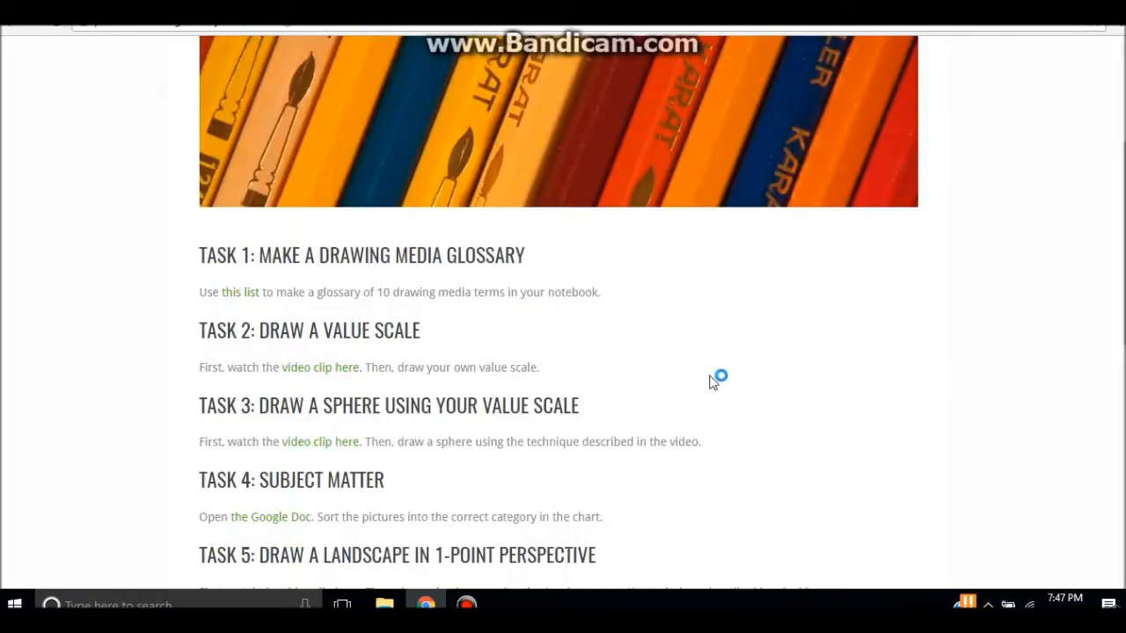
pyautogui.moveTo(646, 347)
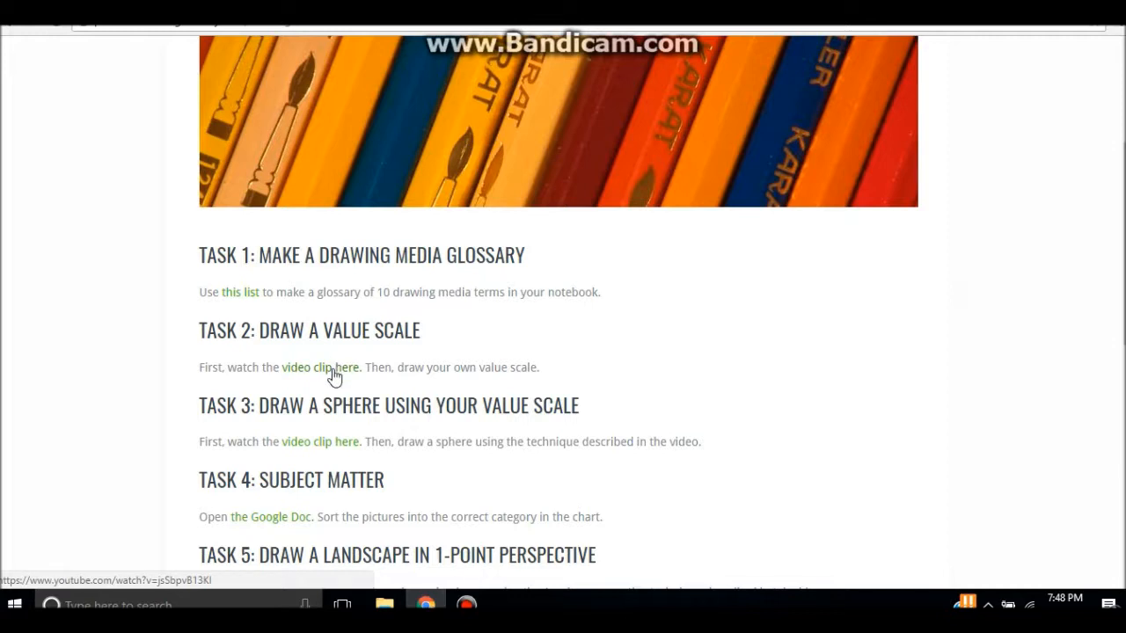
pyautogui.moveTo(324, 376)
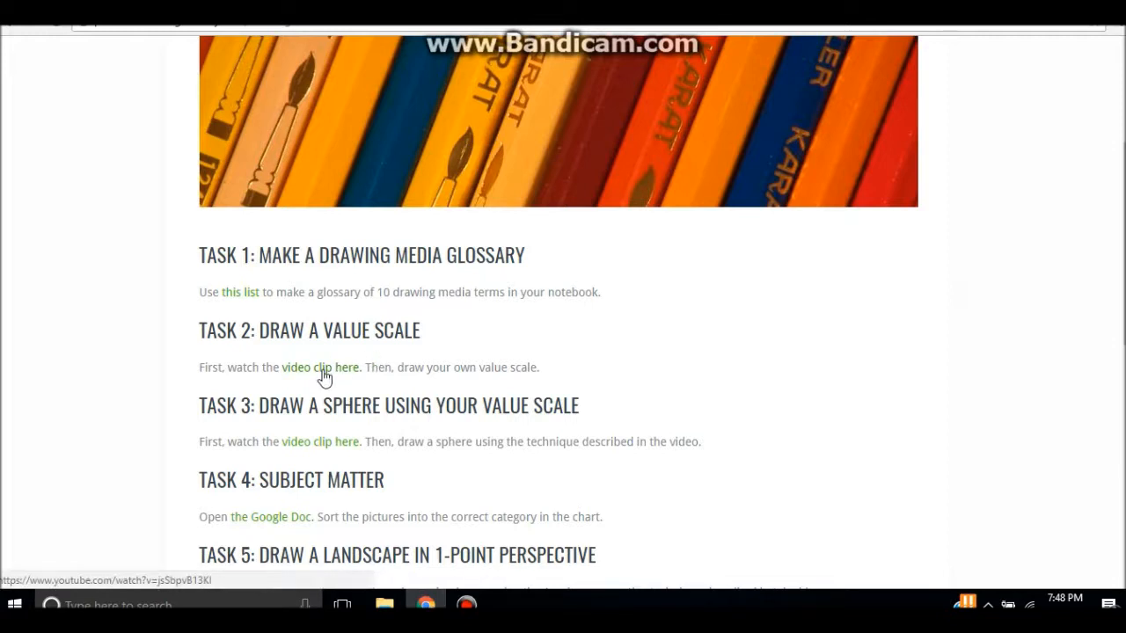
pyautogui.click(320, 367)
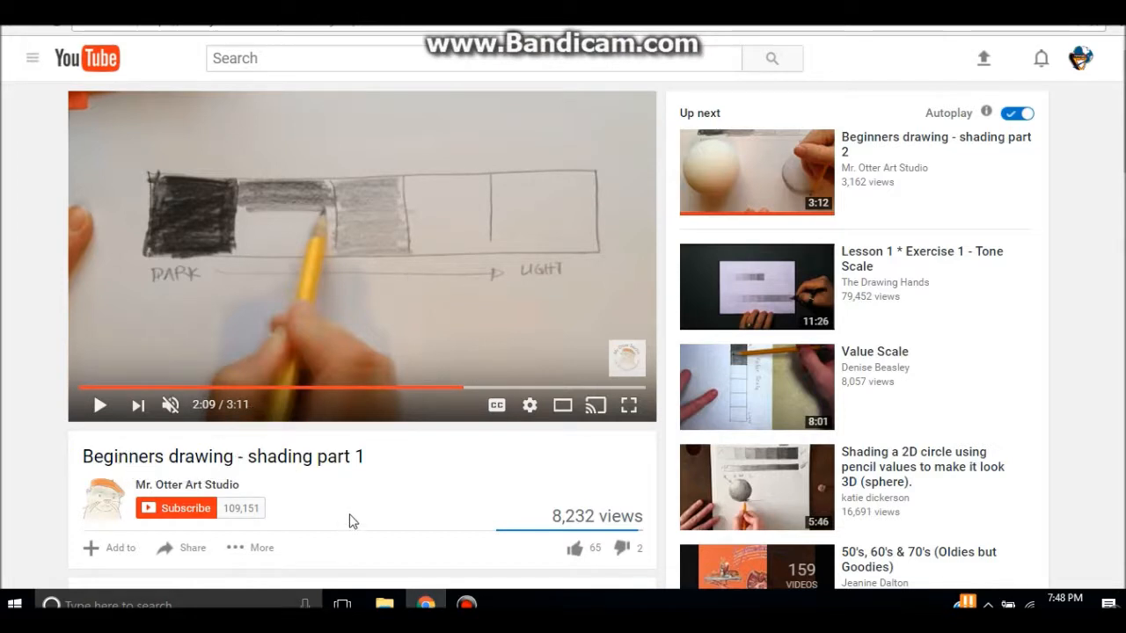
pyautogui.moveTo(319, 502)
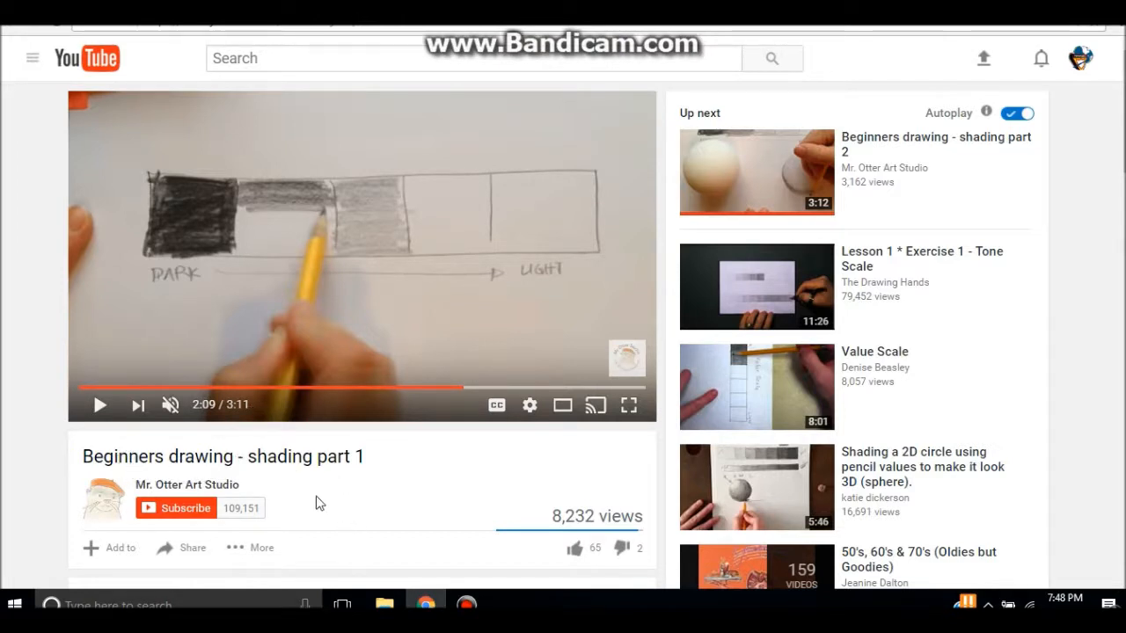
pyautogui.moveTo(406, 463)
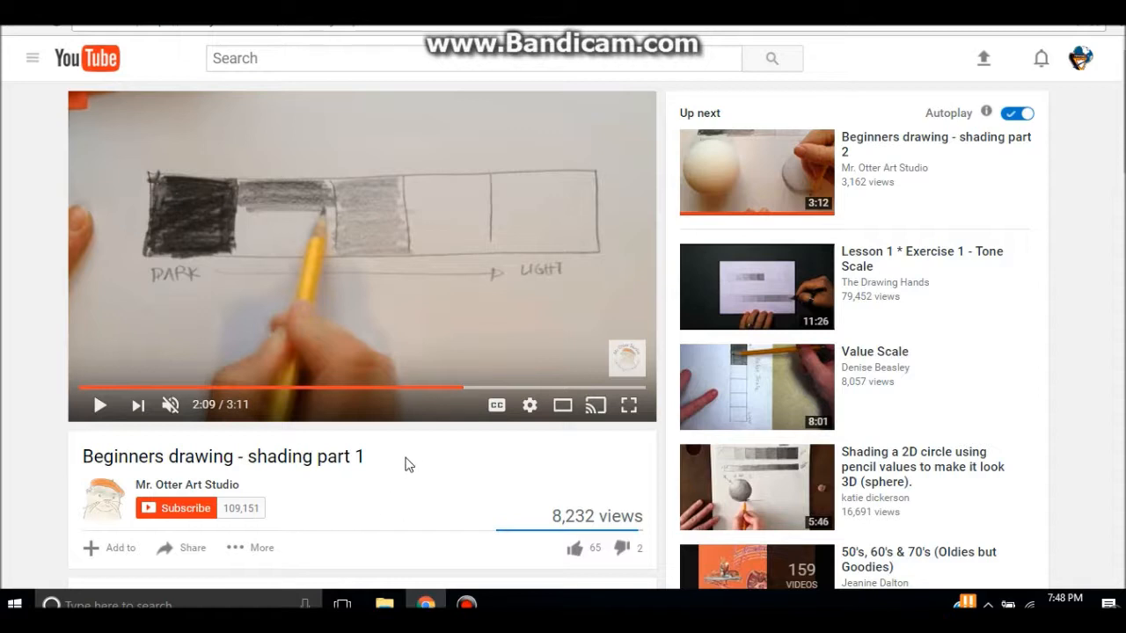
pyautogui.moveTo(438, 364)
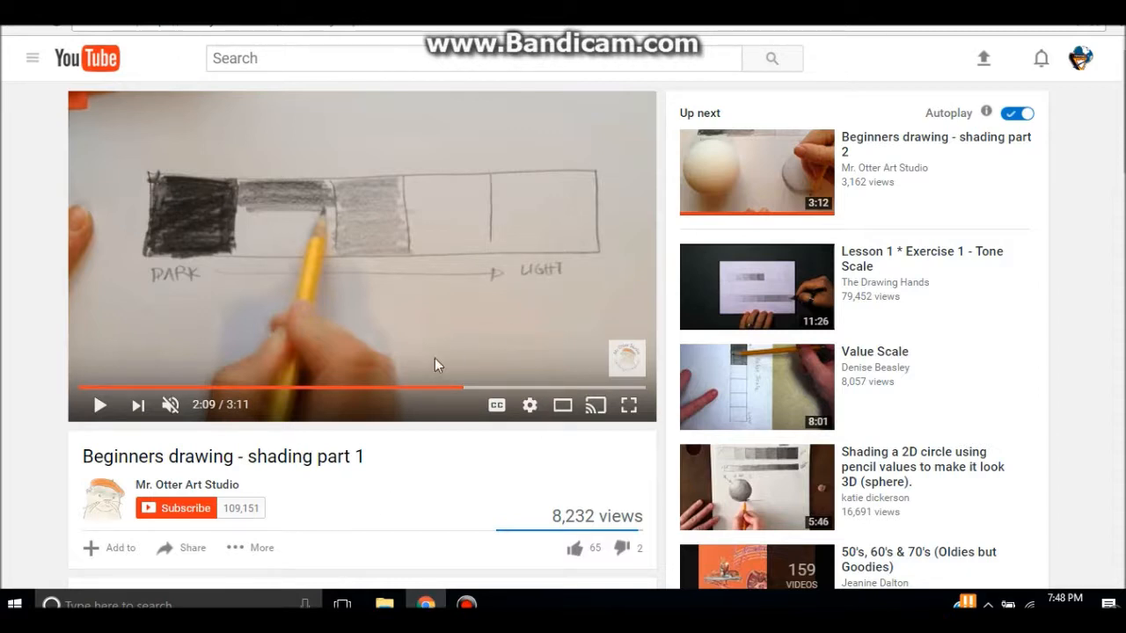
pyautogui.moveTo(570, 246)
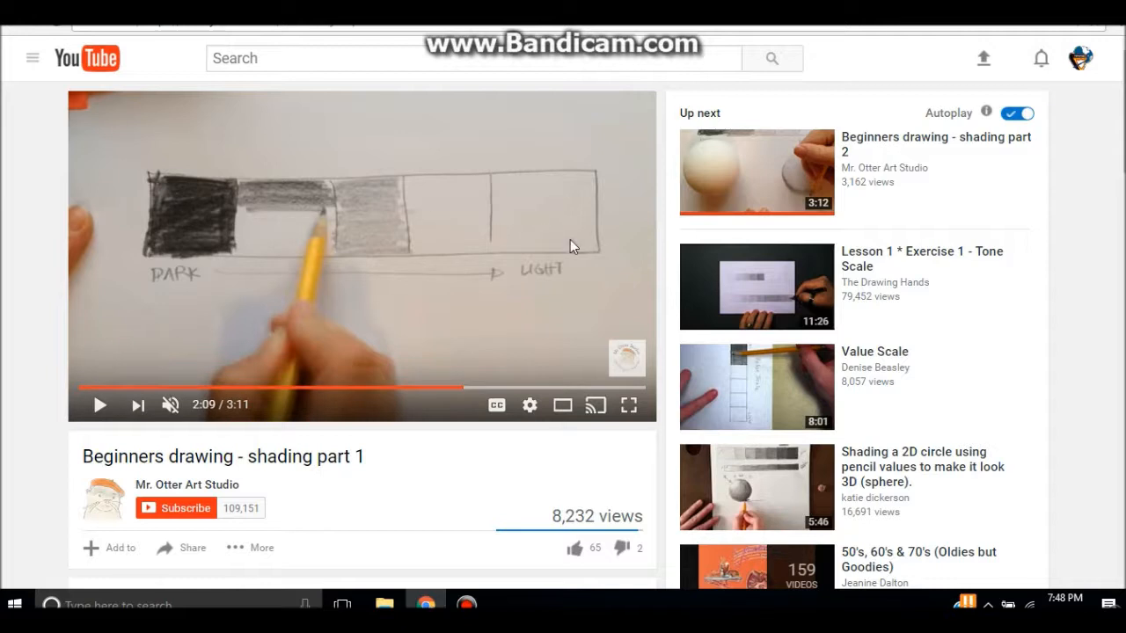
pyautogui.moveTo(416, 336)
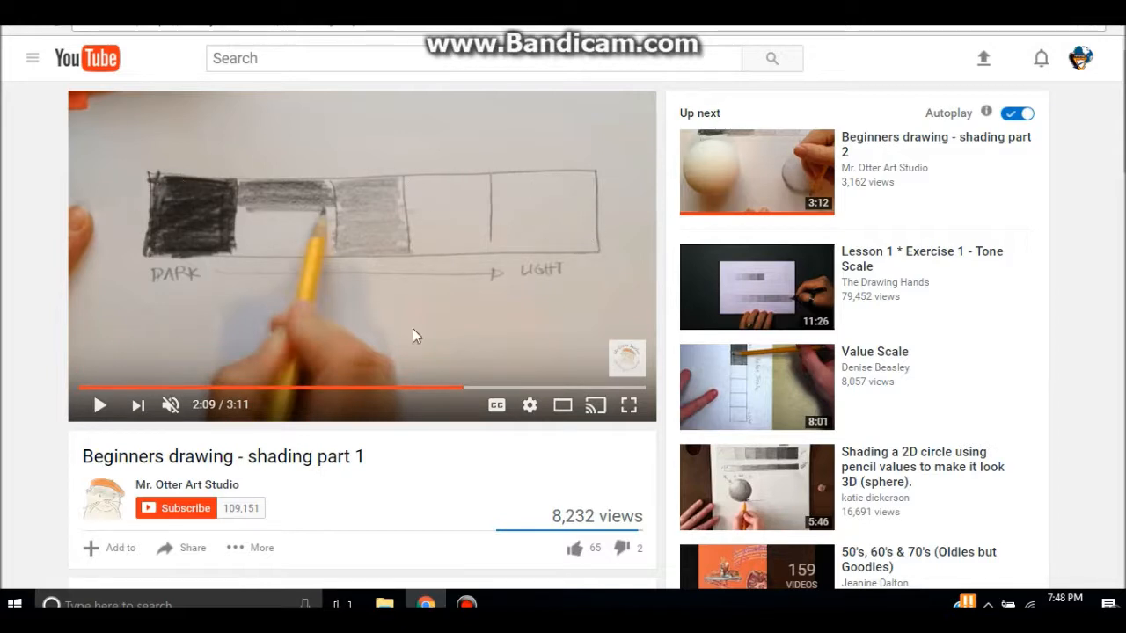
pyautogui.moveTo(506, 468)
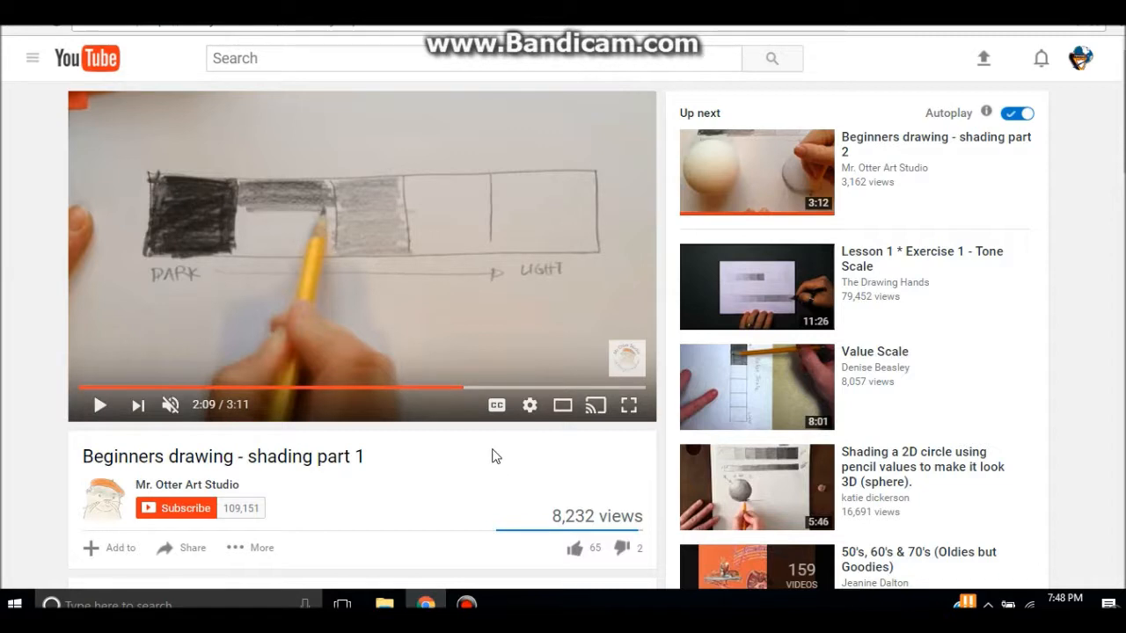
pyautogui.moveTo(507, 467)
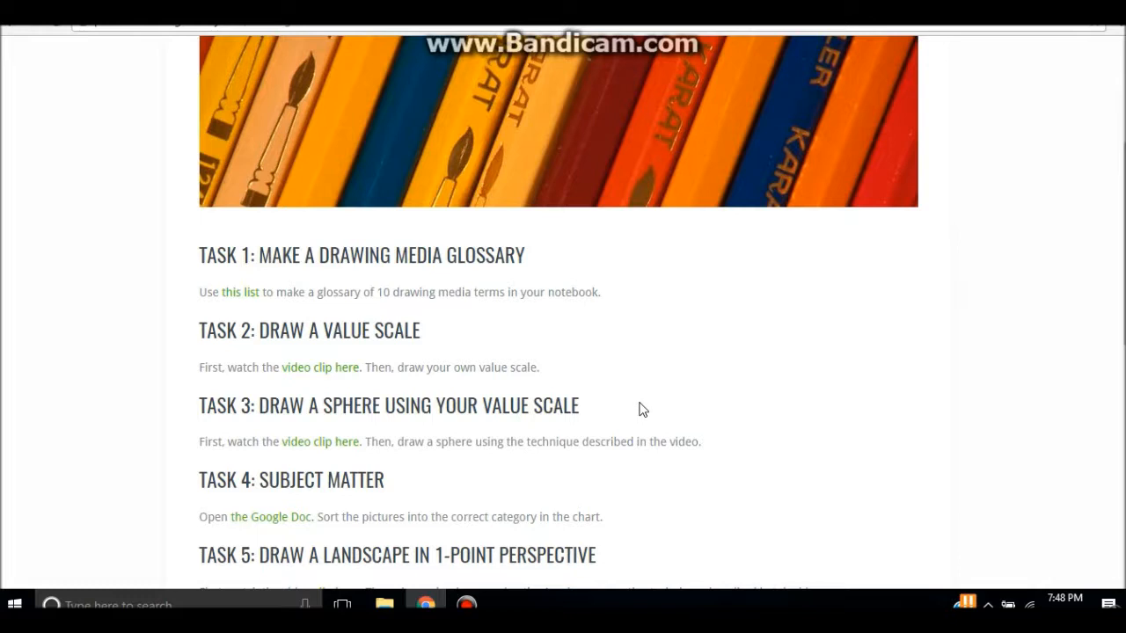
pyautogui.moveTo(650, 417)
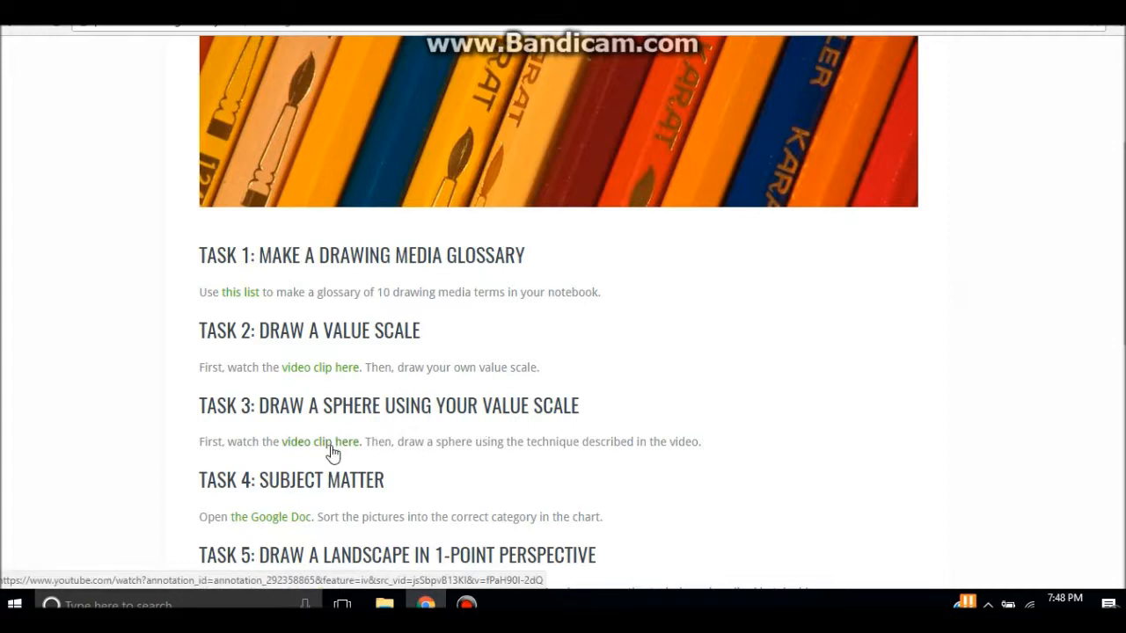
# Step: Open the 'Beginners drawing - shading part 2' sphere video linked under Task 3
pyautogui.click(320, 441)
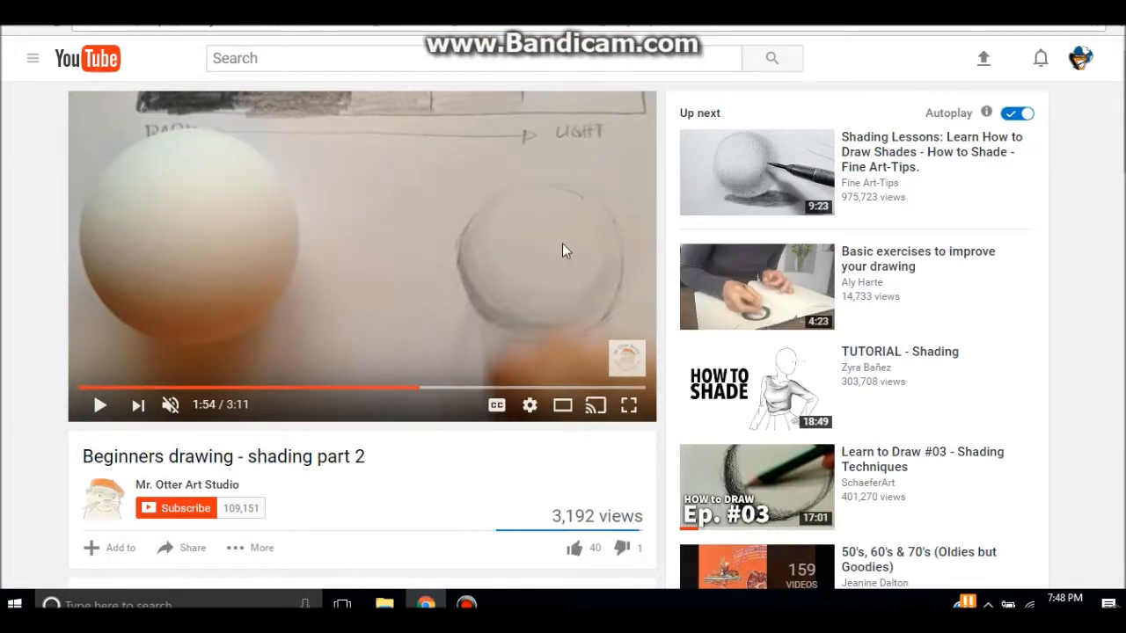
pyautogui.moveTo(581, 117)
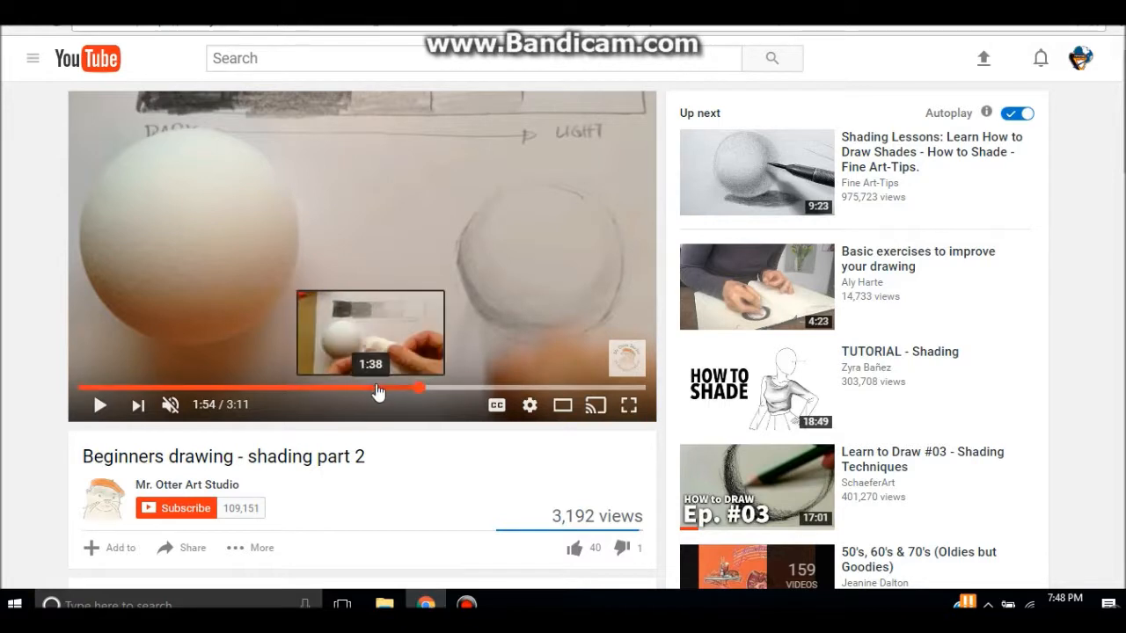
pyautogui.moveTo(479, 387)
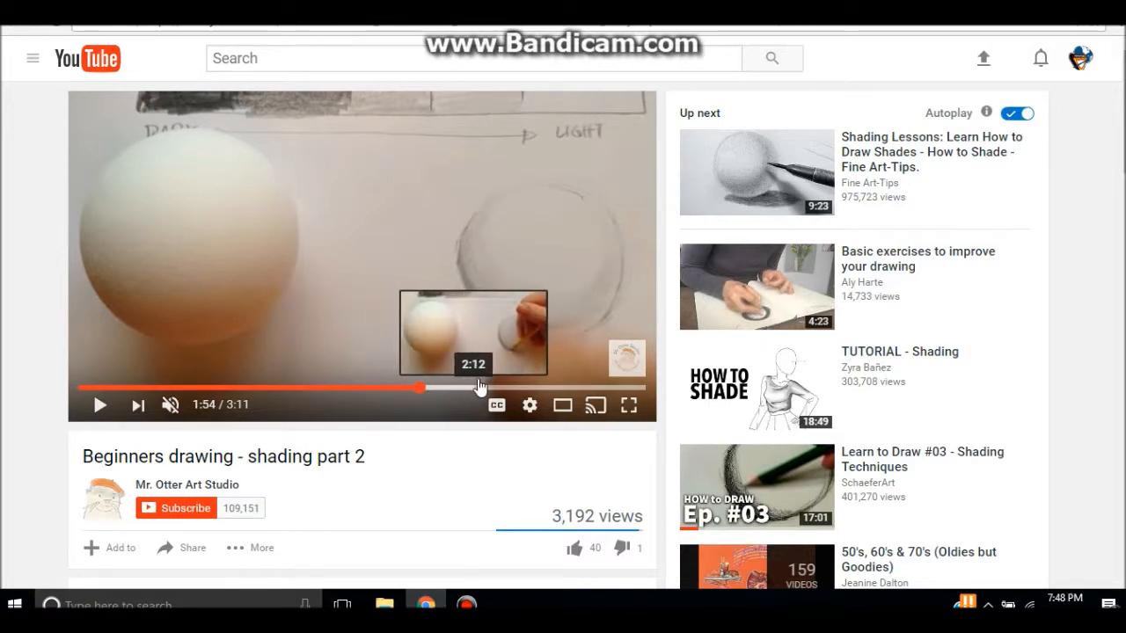
pyautogui.moveTo(570, 387)
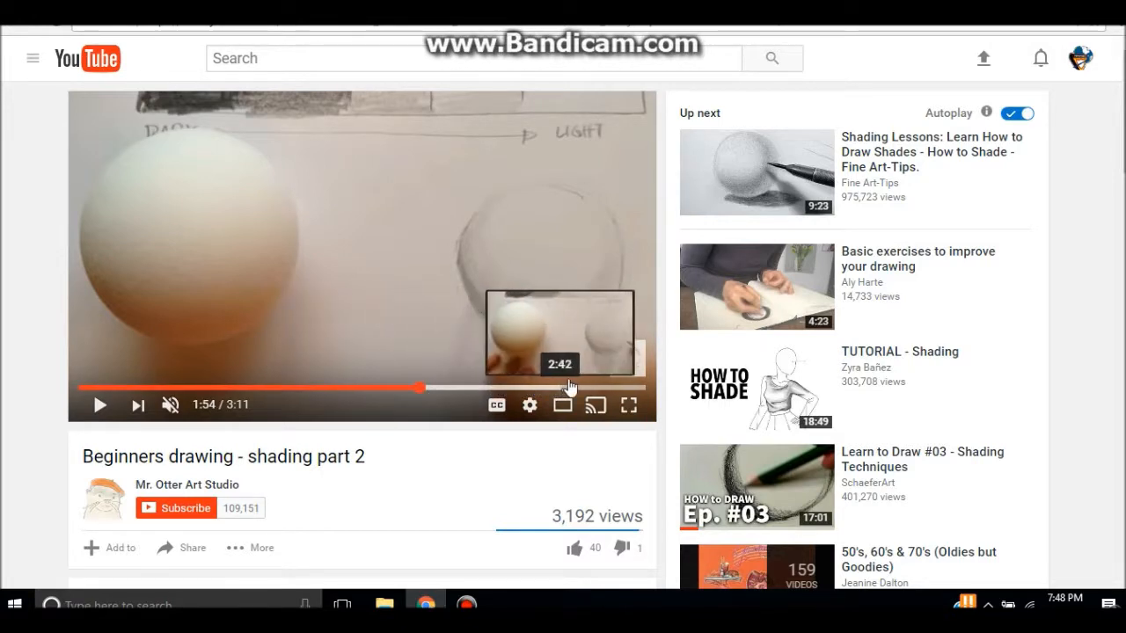
pyautogui.moveTo(571, 387)
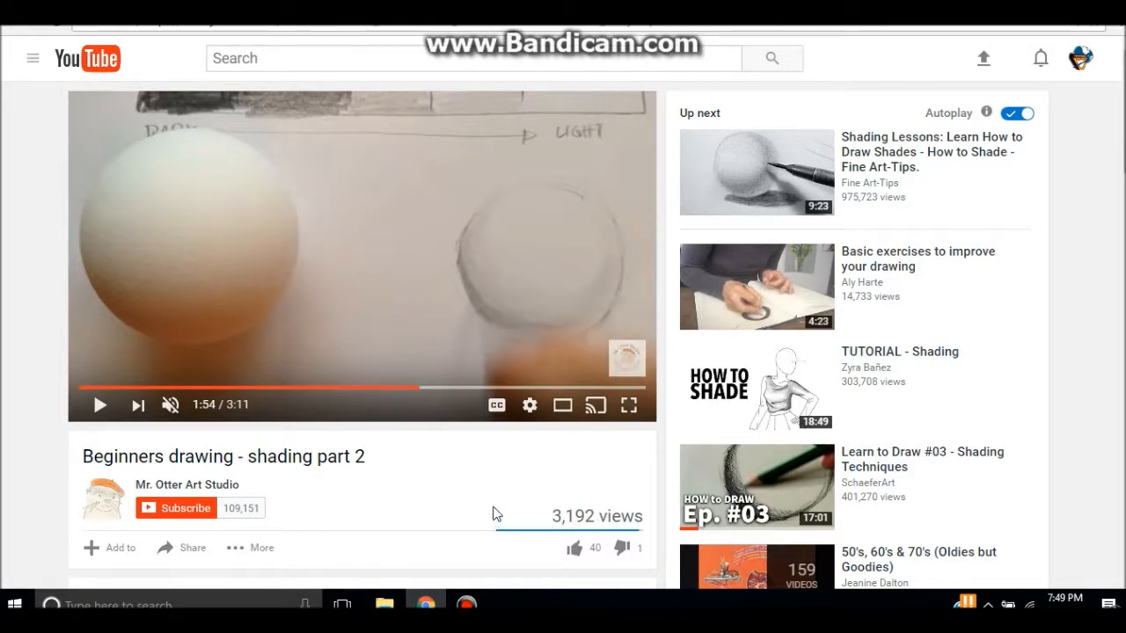
pyautogui.moveTo(464, 253)
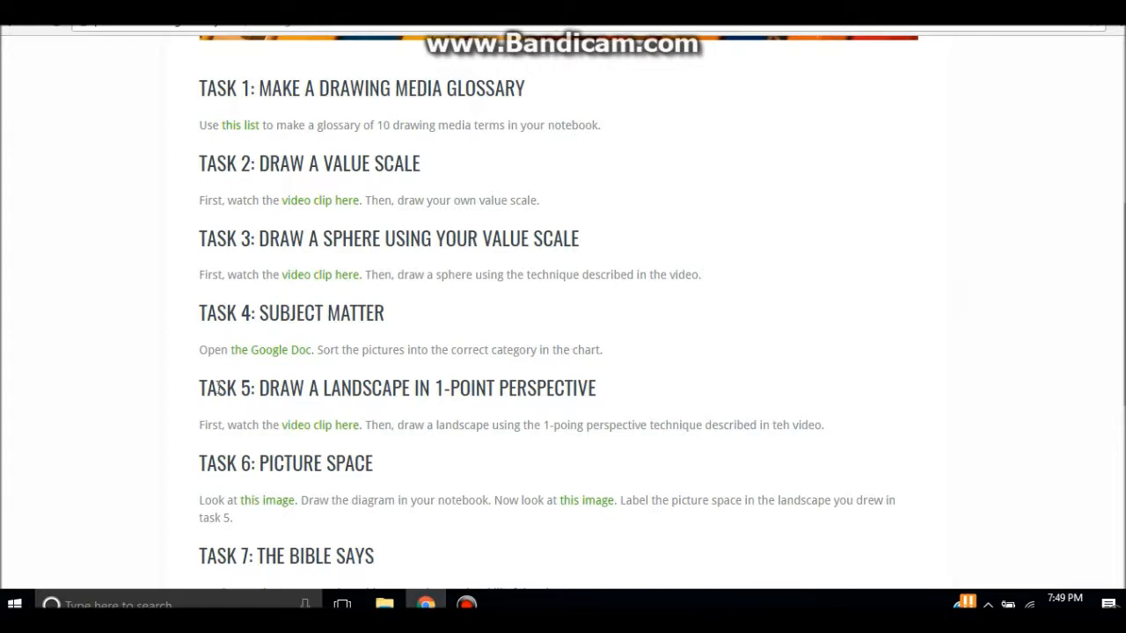
pyautogui.moveTo(281, 356)
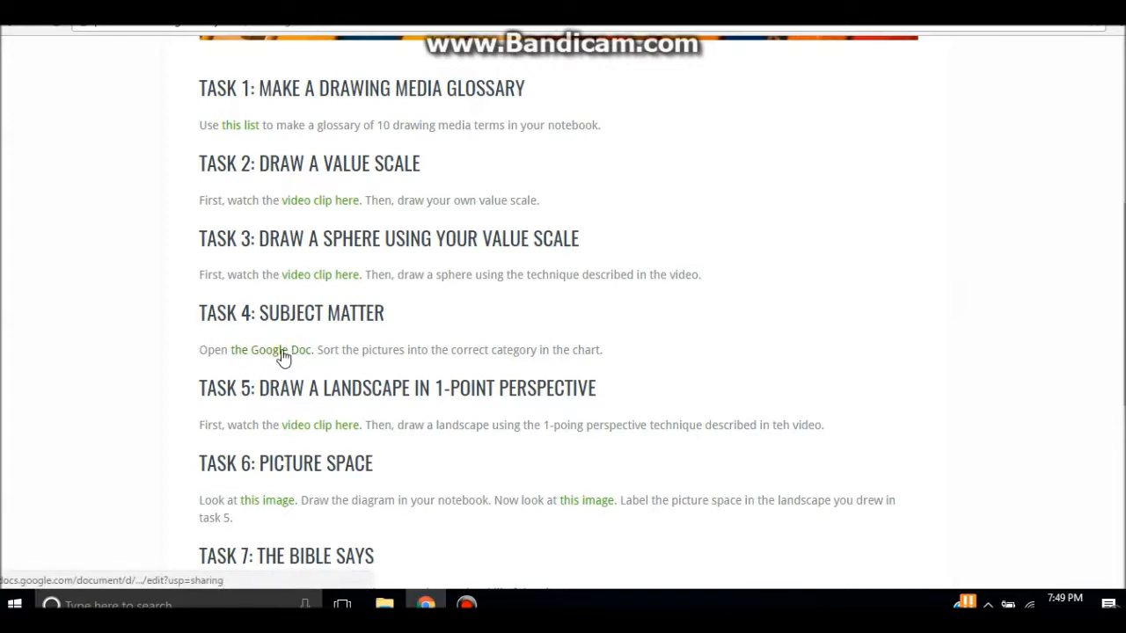
pyautogui.moveTo(269, 349)
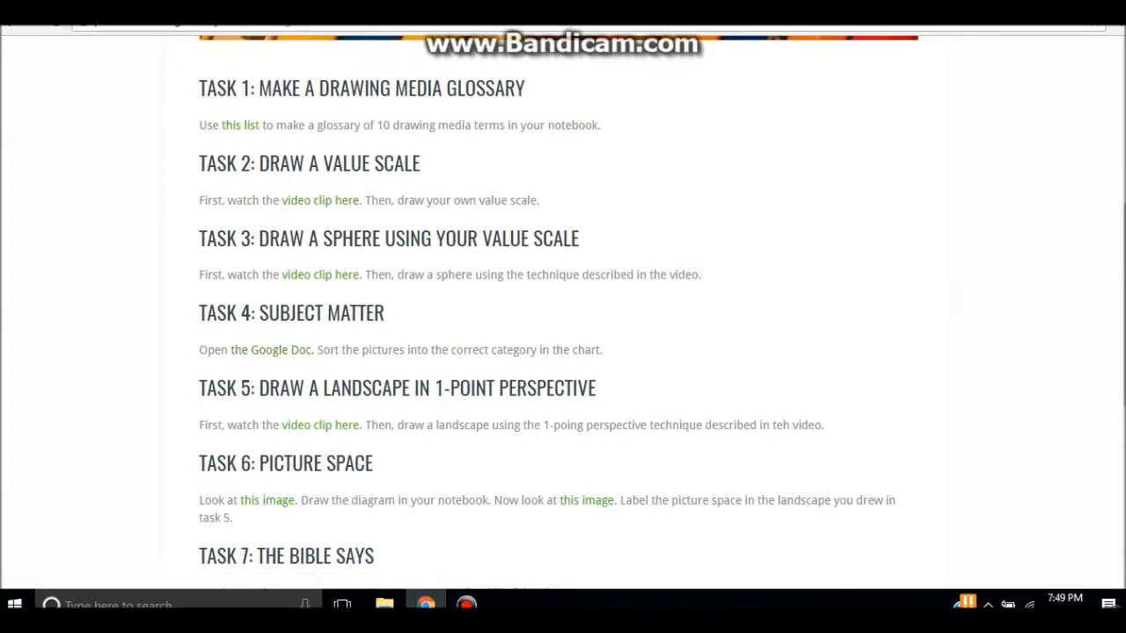
# Step: Follow Task 4's Google Doc link into the Drive folder and open the Subject matter document
pyautogui.click(280, 349)
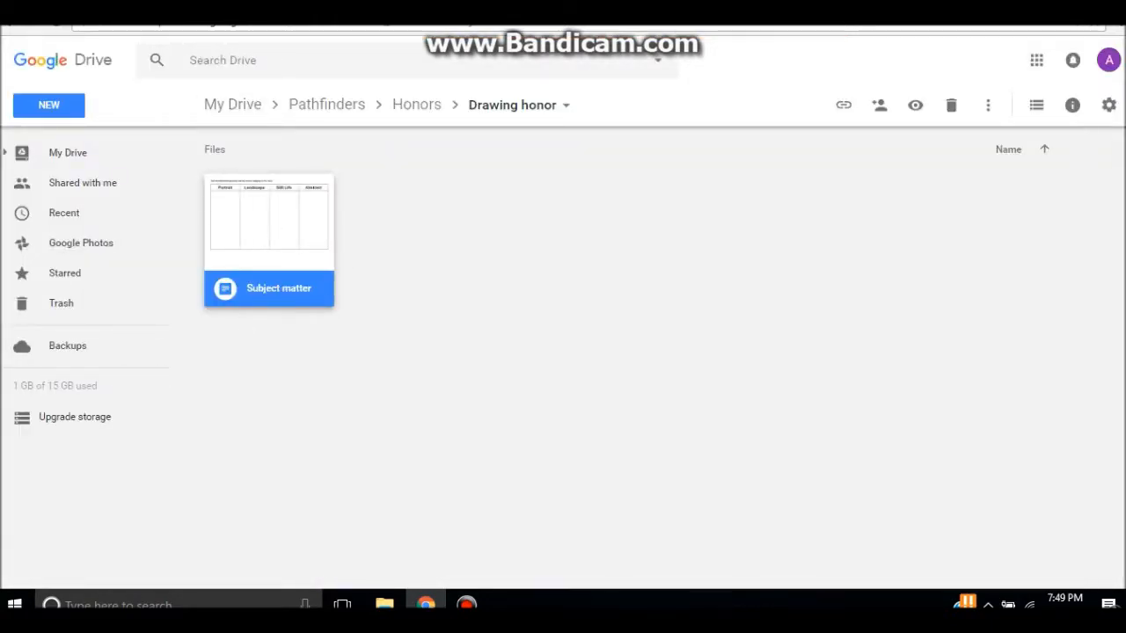
pyautogui.doubleClick(268, 217)
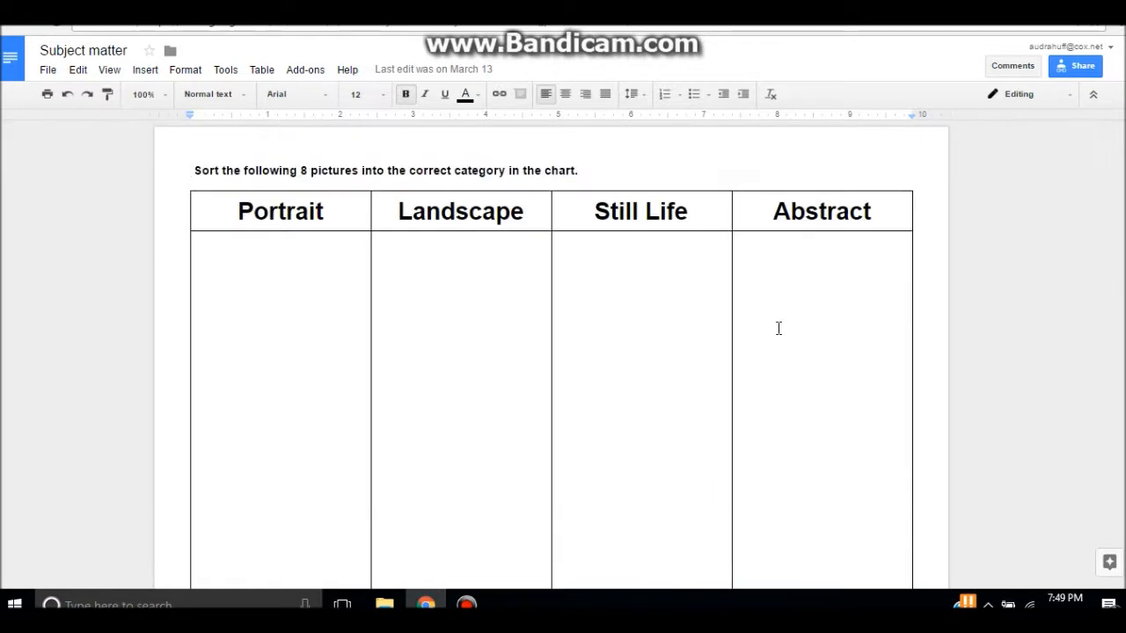
pyautogui.moveTo(789, 363)
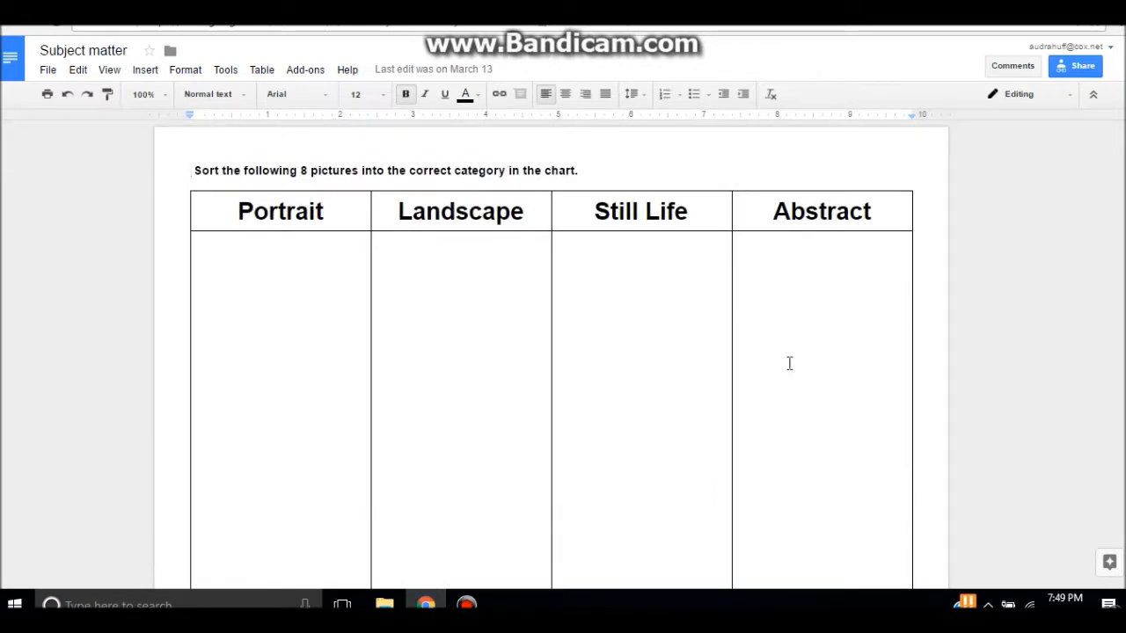
pyautogui.moveTo(801, 365)
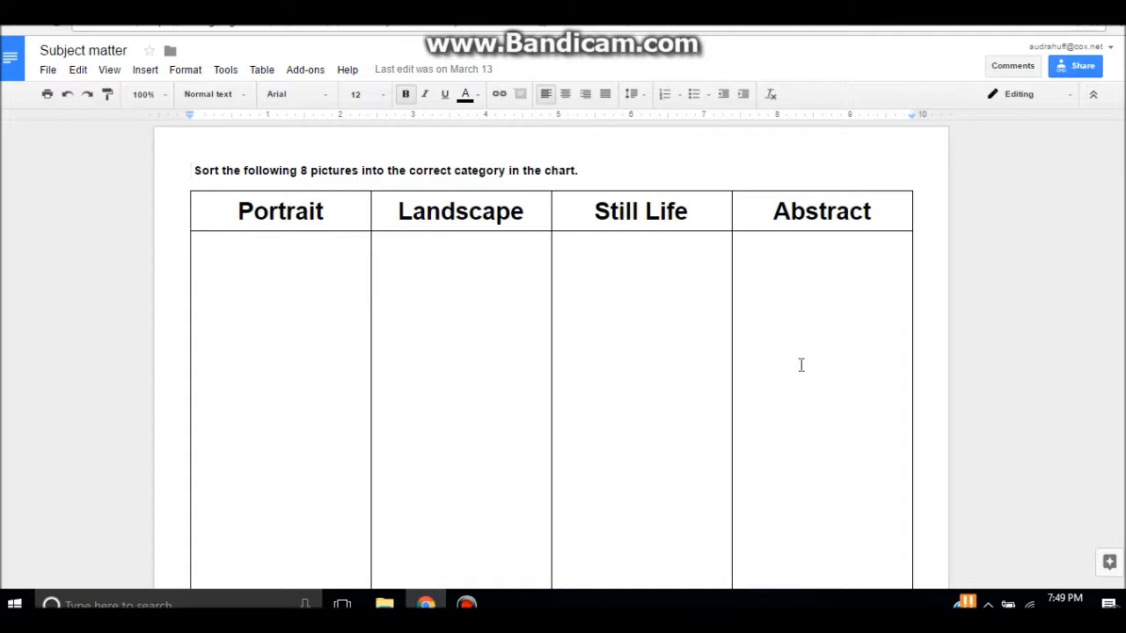
pyautogui.moveTo(829, 268)
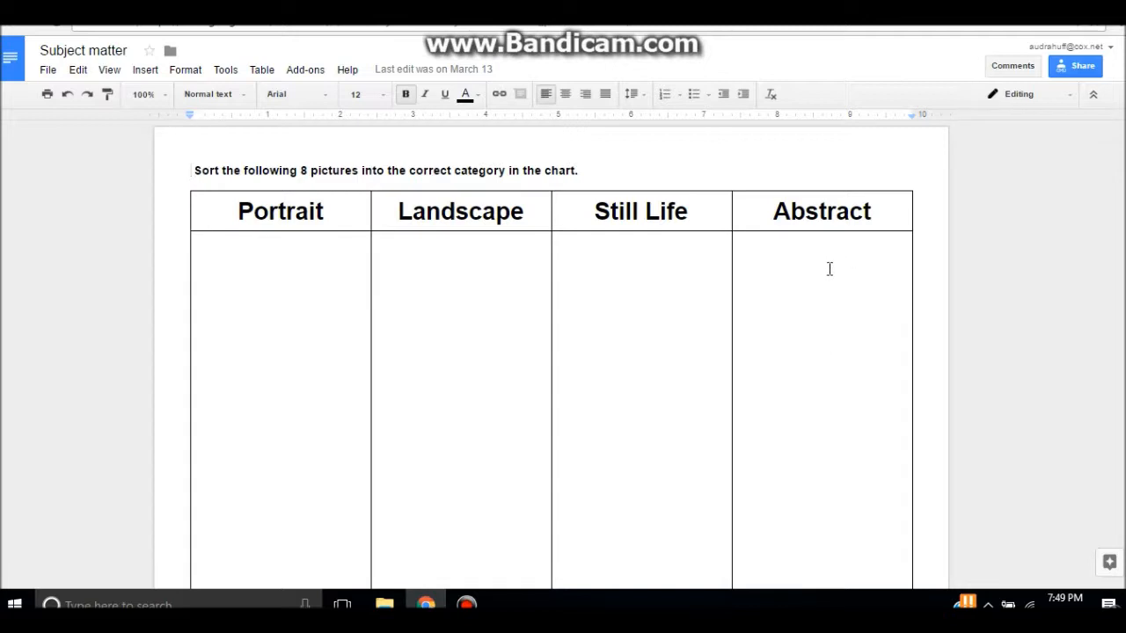
pyautogui.moveTo(263, 229)
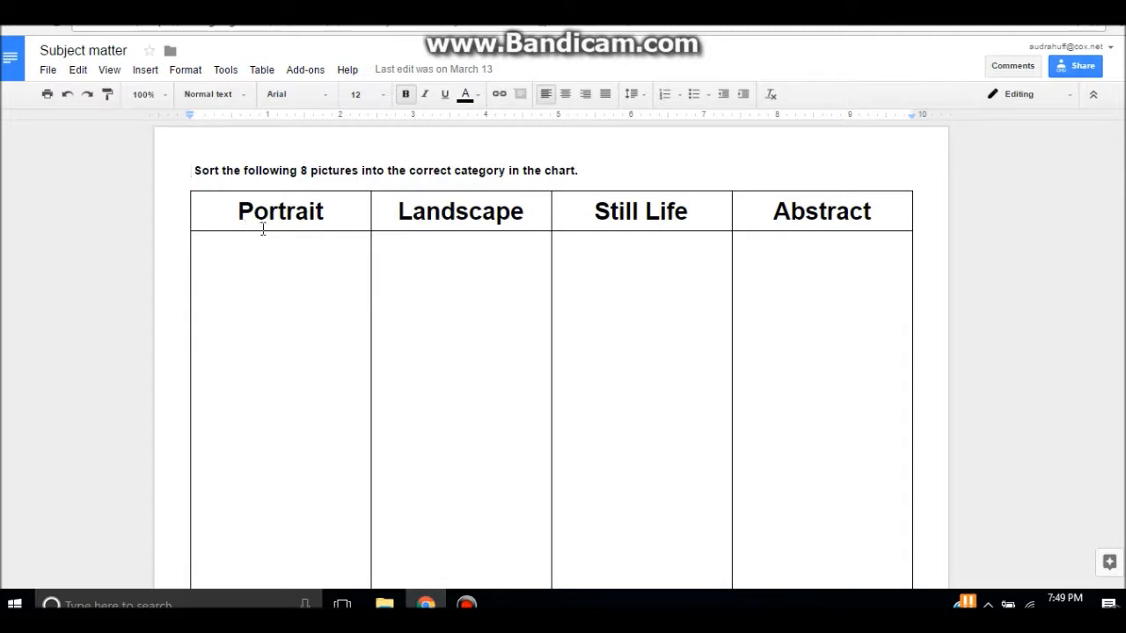
pyautogui.moveTo(854, 242)
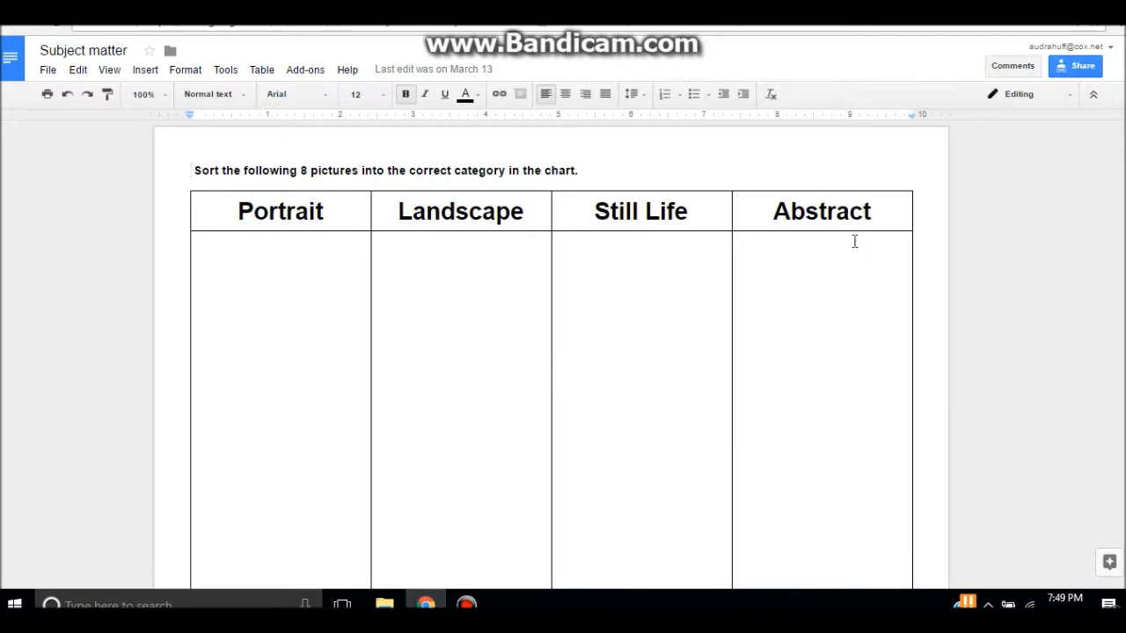
pyautogui.scroll(-3)
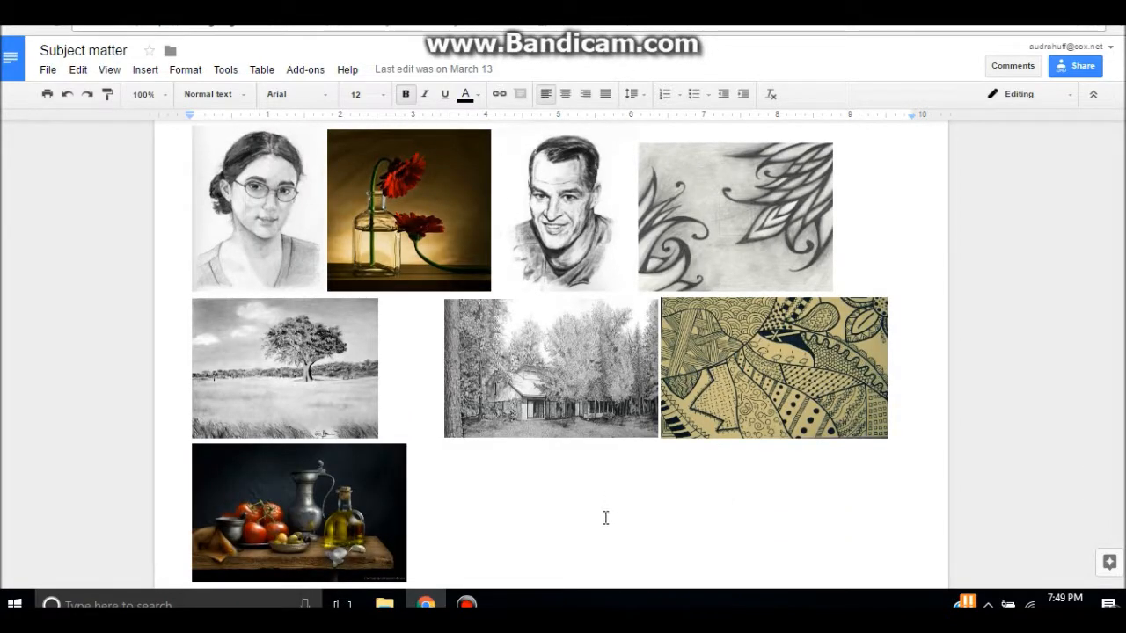
pyautogui.moveTo(156, 535)
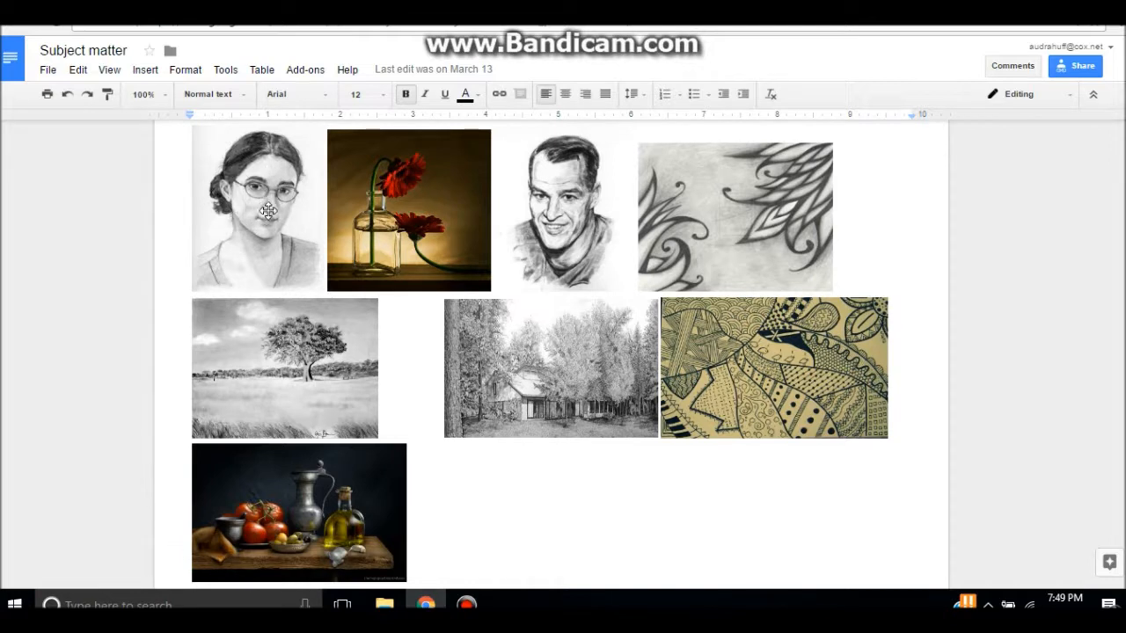
pyautogui.moveTo(559, 182)
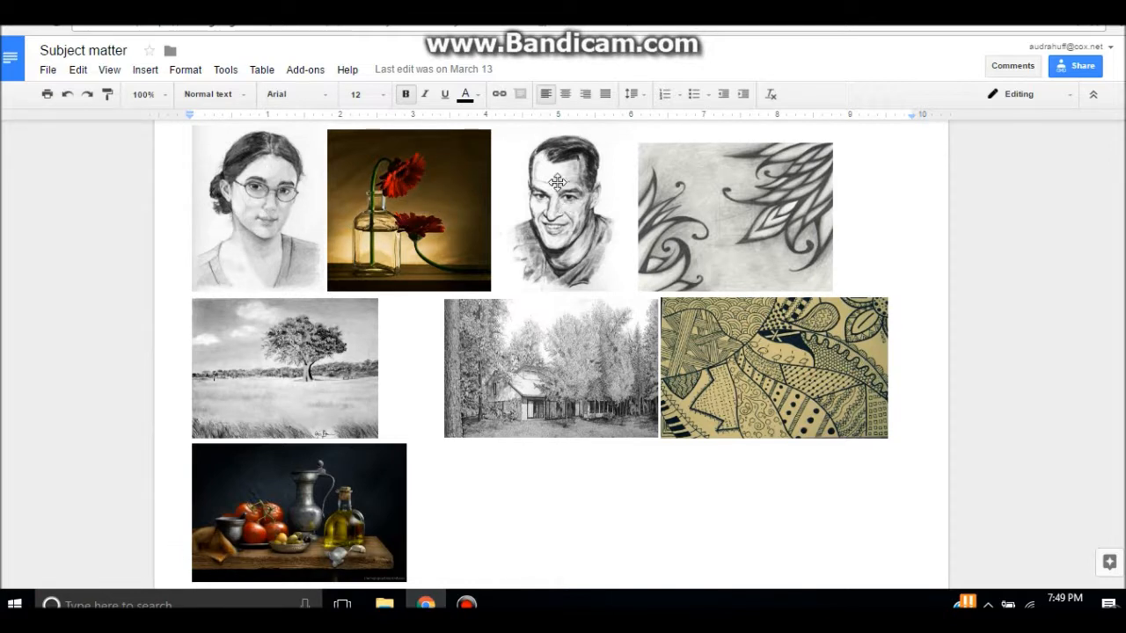
pyautogui.moveTo(732, 204)
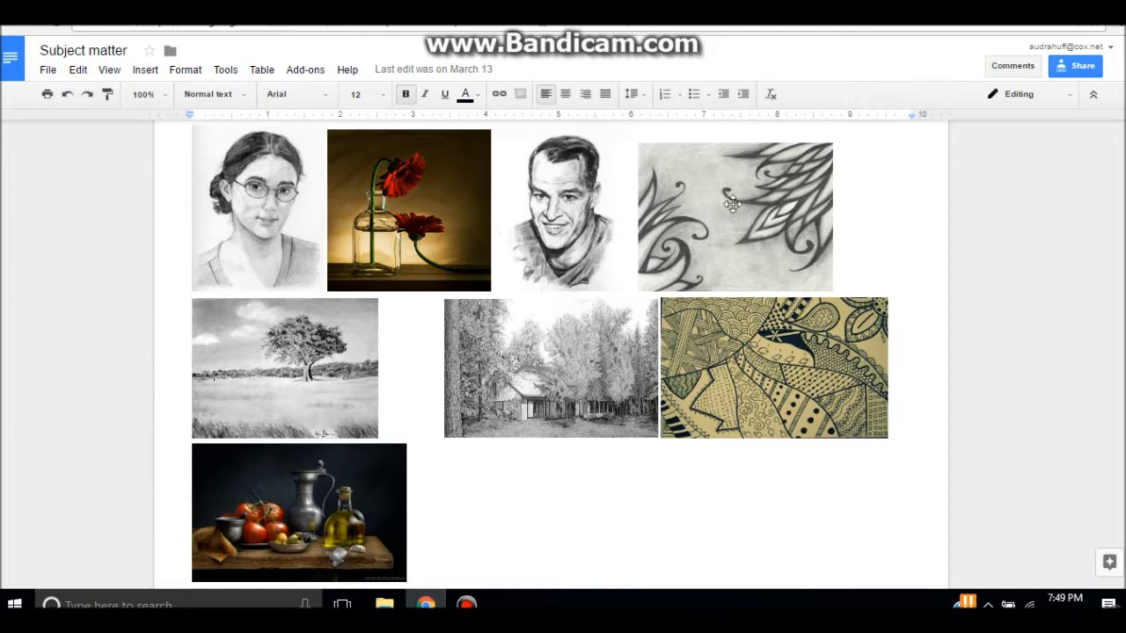
pyautogui.moveTo(655, 236)
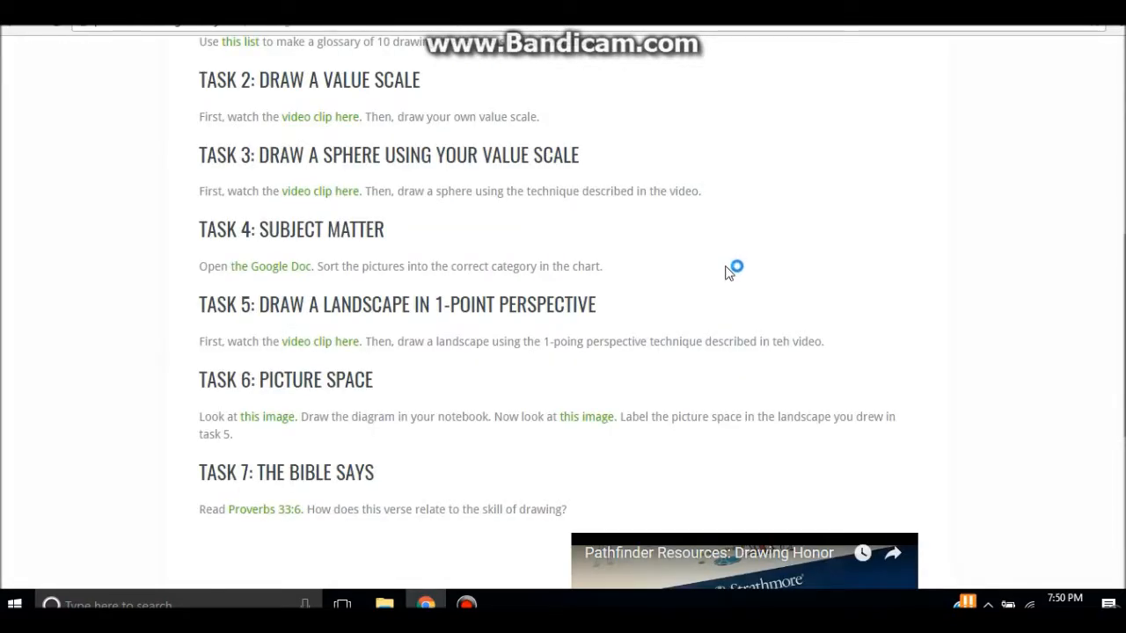
pyautogui.moveTo(282, 330)
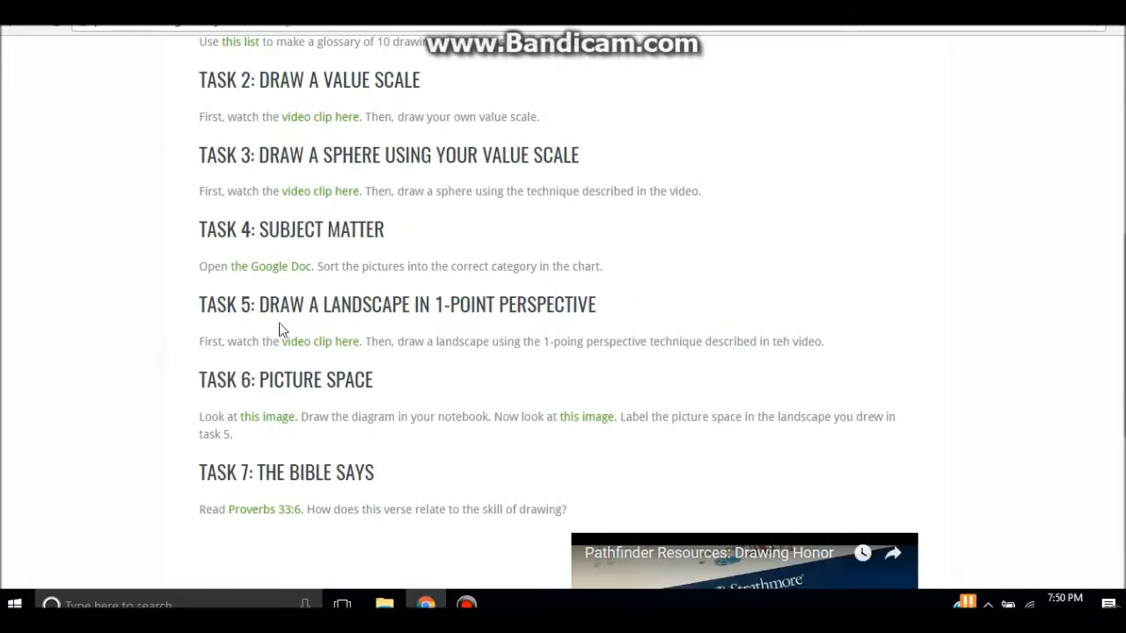
pyautogui.moveTo(319, 347)
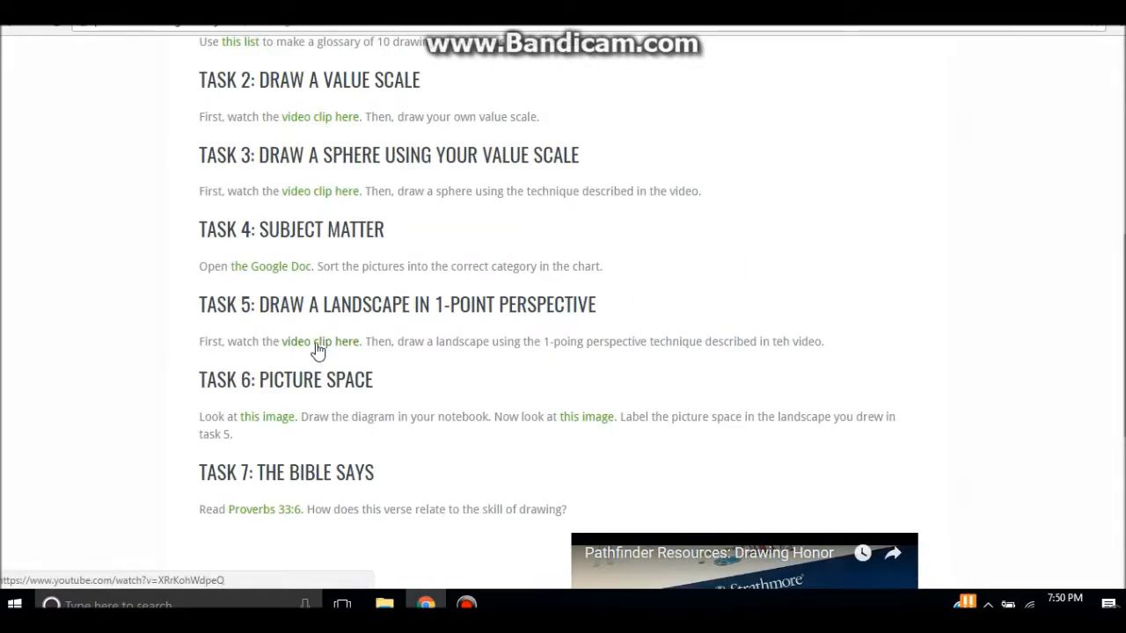
# Step: Open Task 5's linked 'How To Draw Using 1-Point Perspective' video on YouTube
pyautogui.click(319, 341)
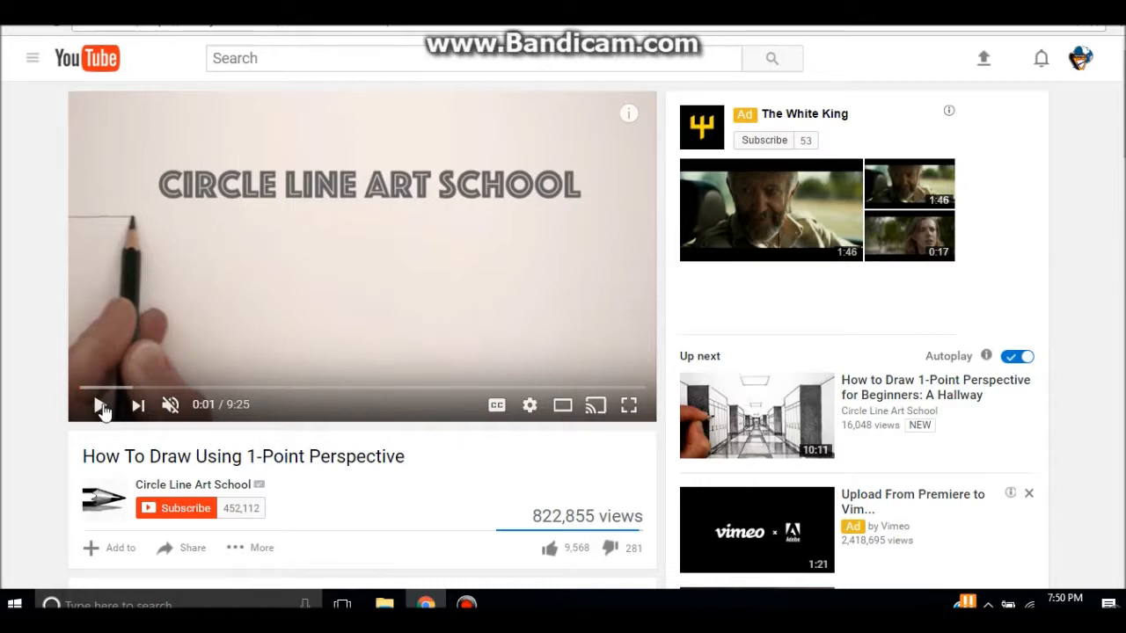
# Step: Play the 1-point perspective video and skip ahead to the finished railway-track landscape near 8:03
pyautogui.click(99, 406)
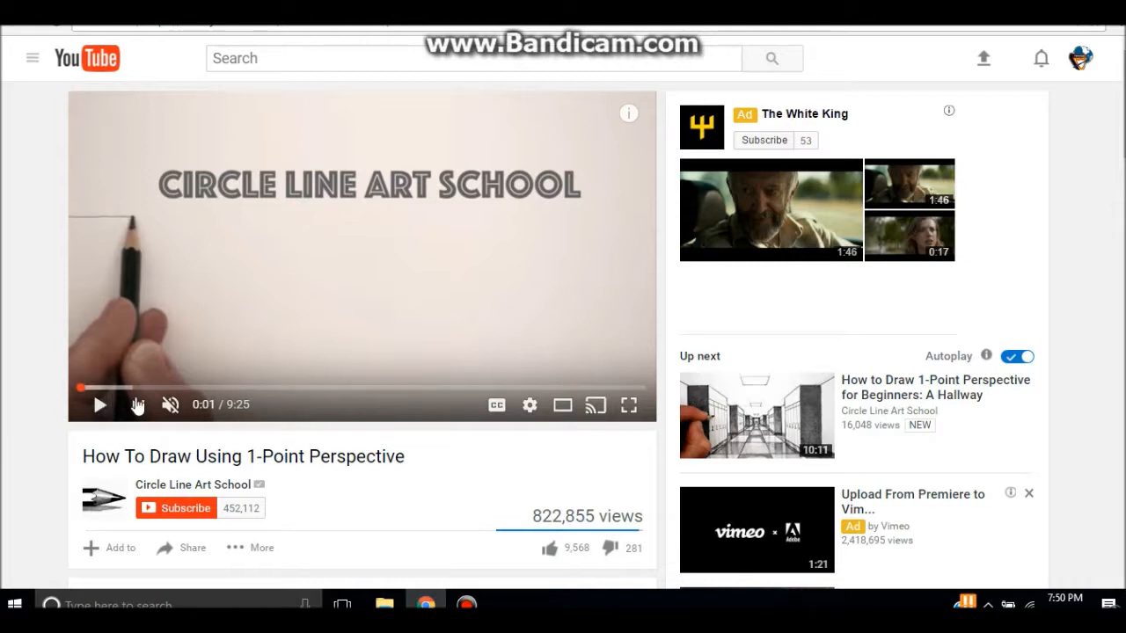
pyautogui.click(95, 388)
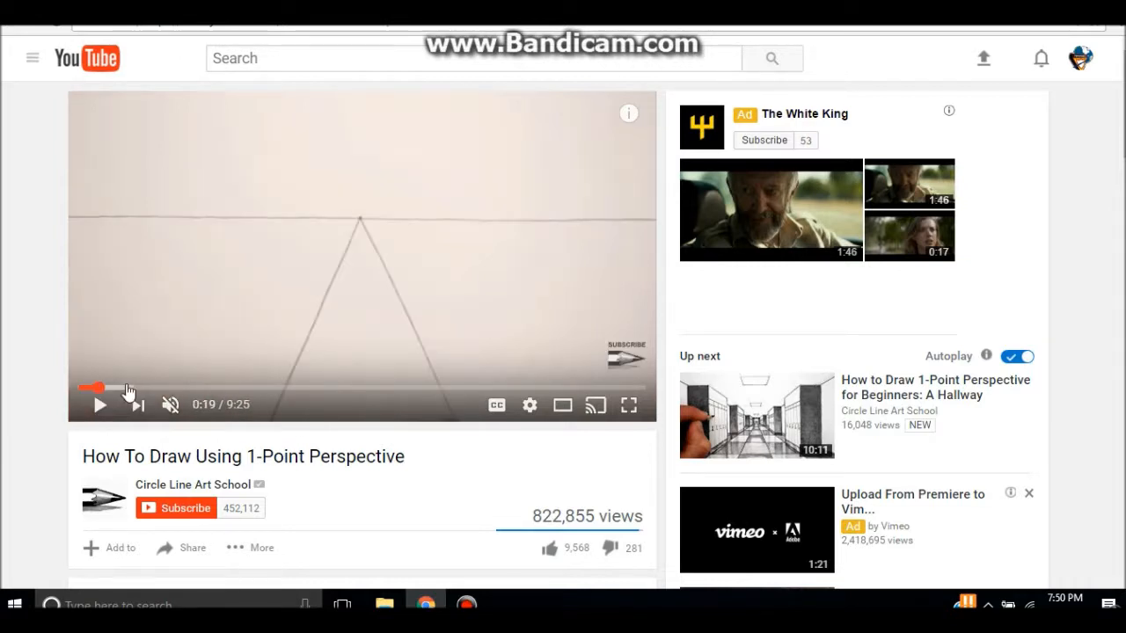
pyautogui.moveTo(123, 388)
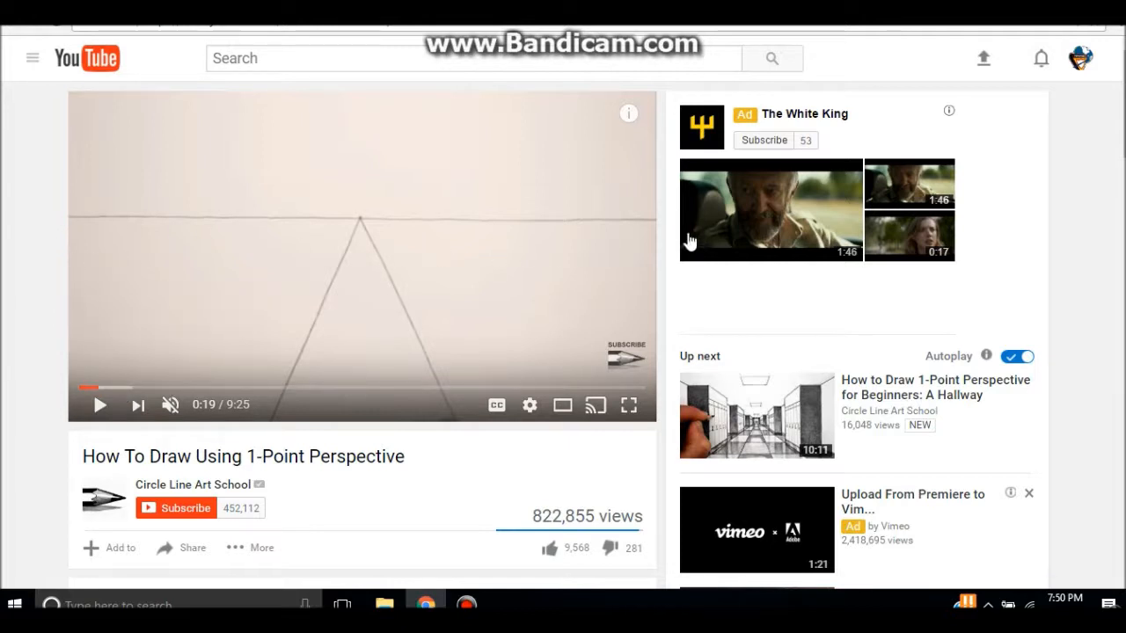
pyautogui.moveTo(123, 388)
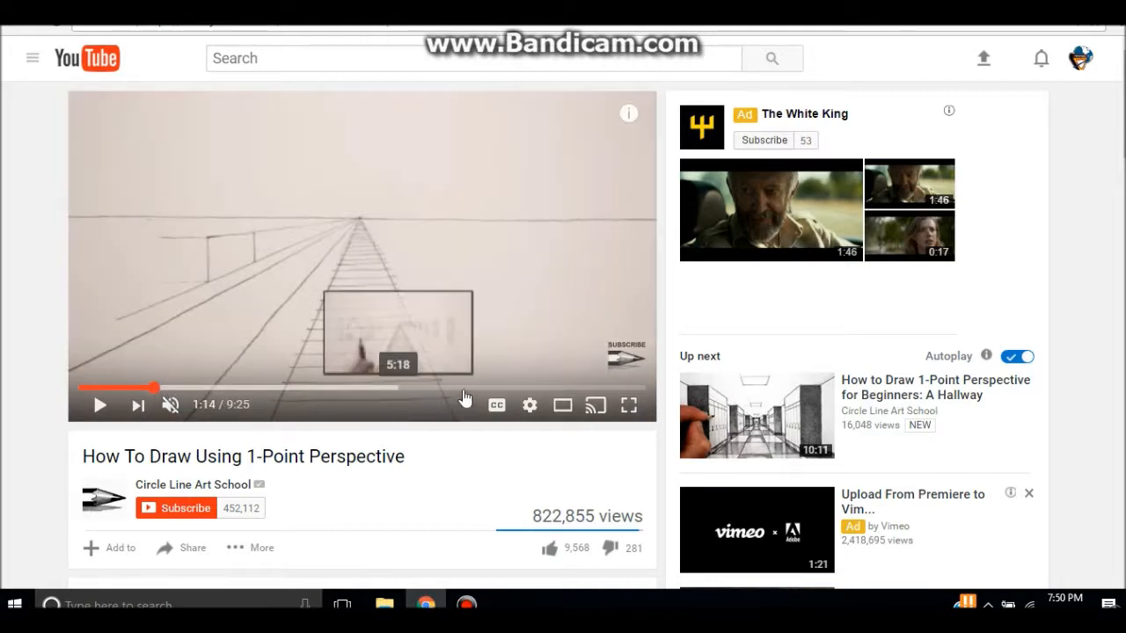
pyautogui.click(502, 387)
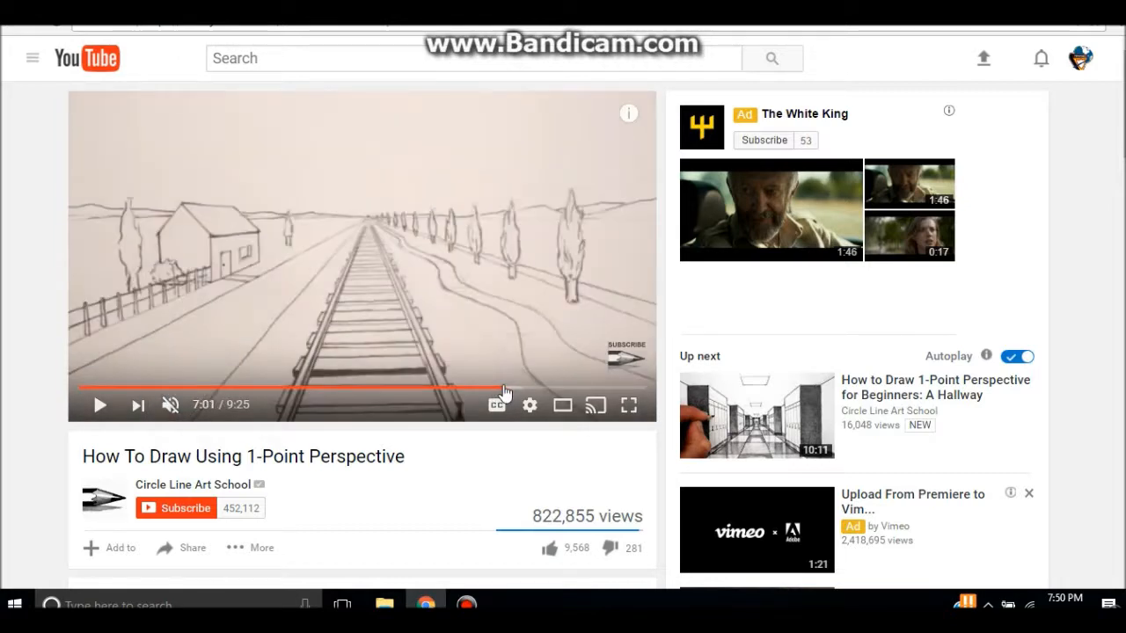
pyautogui.moveTo(500, 388)
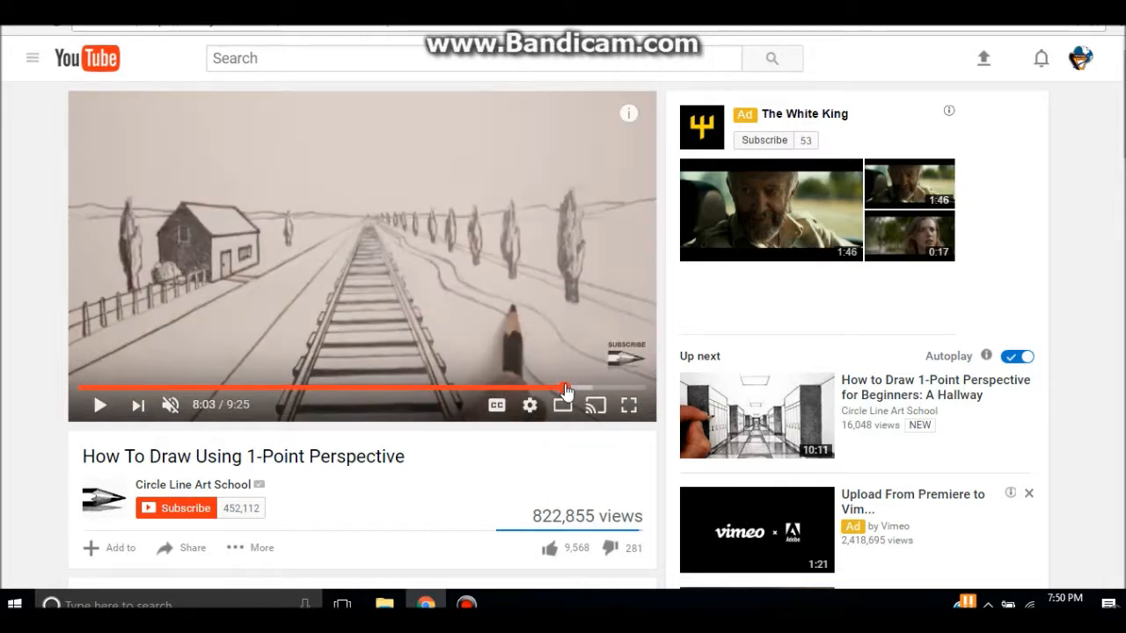
pyautogui.moveTo(445, 498)
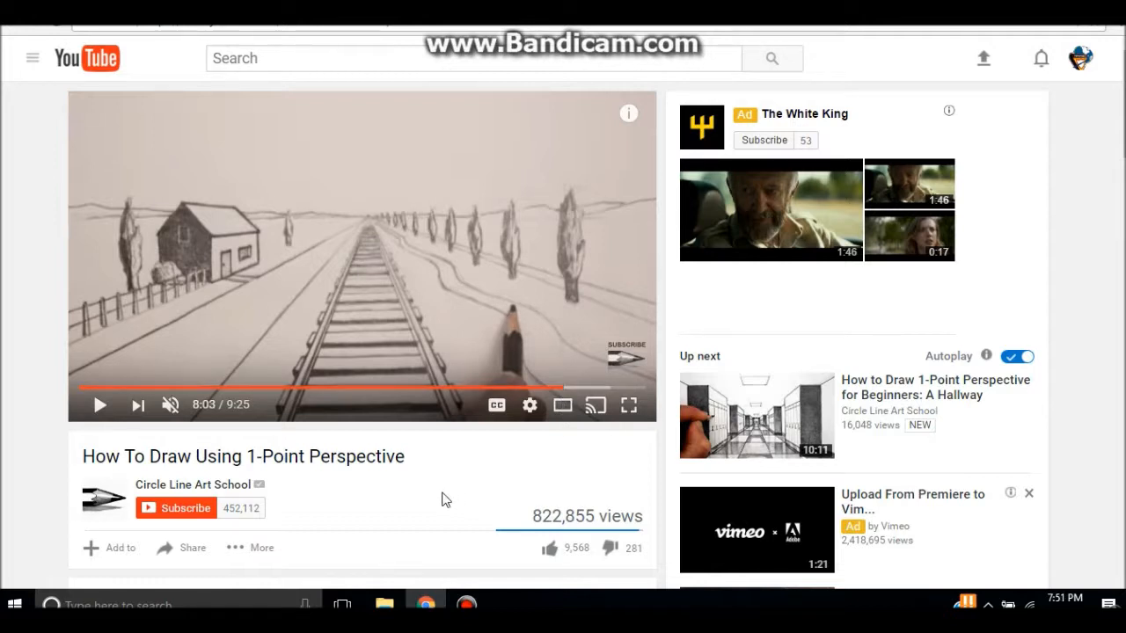
pyautogui.moveTo(444, 444)
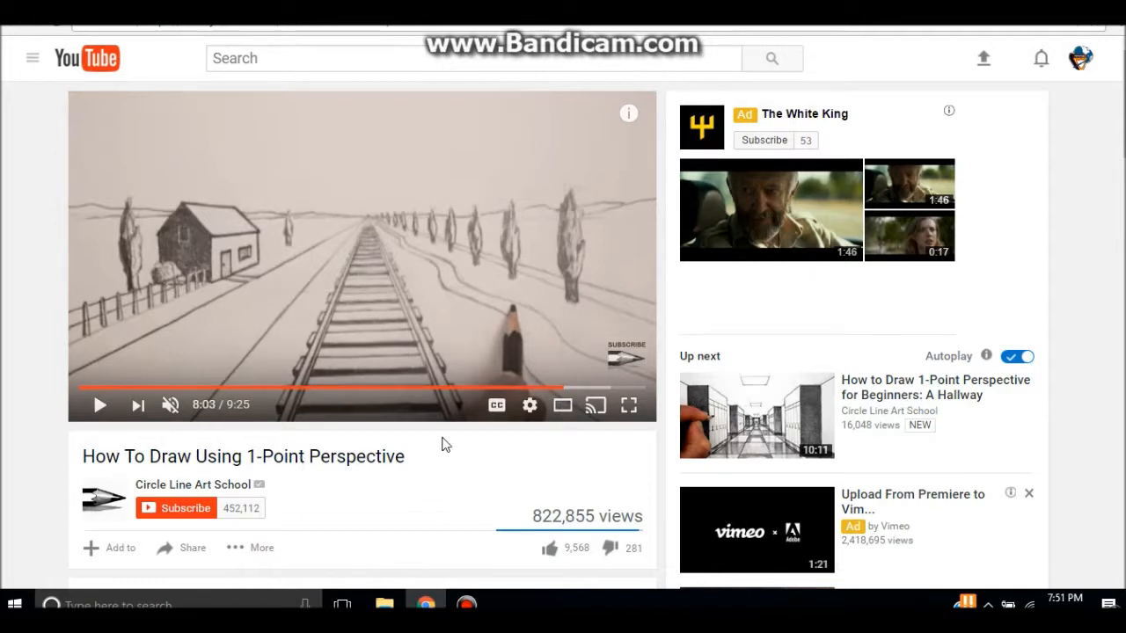
pyautogui.moveTo(280, 343)
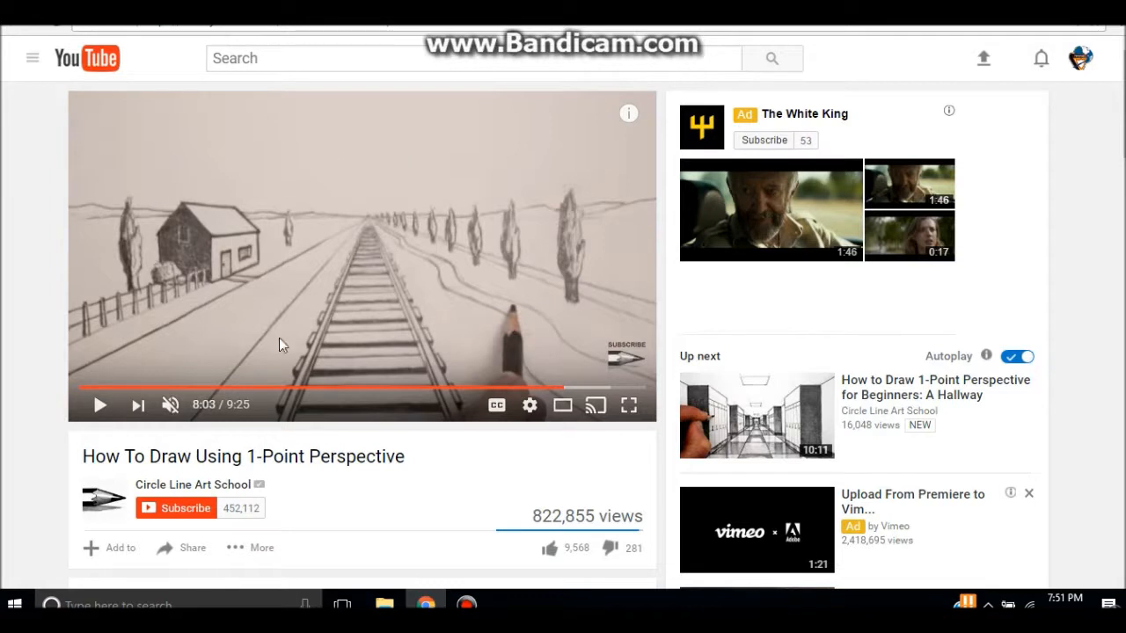
pyautogui.moveTo(528, 268)
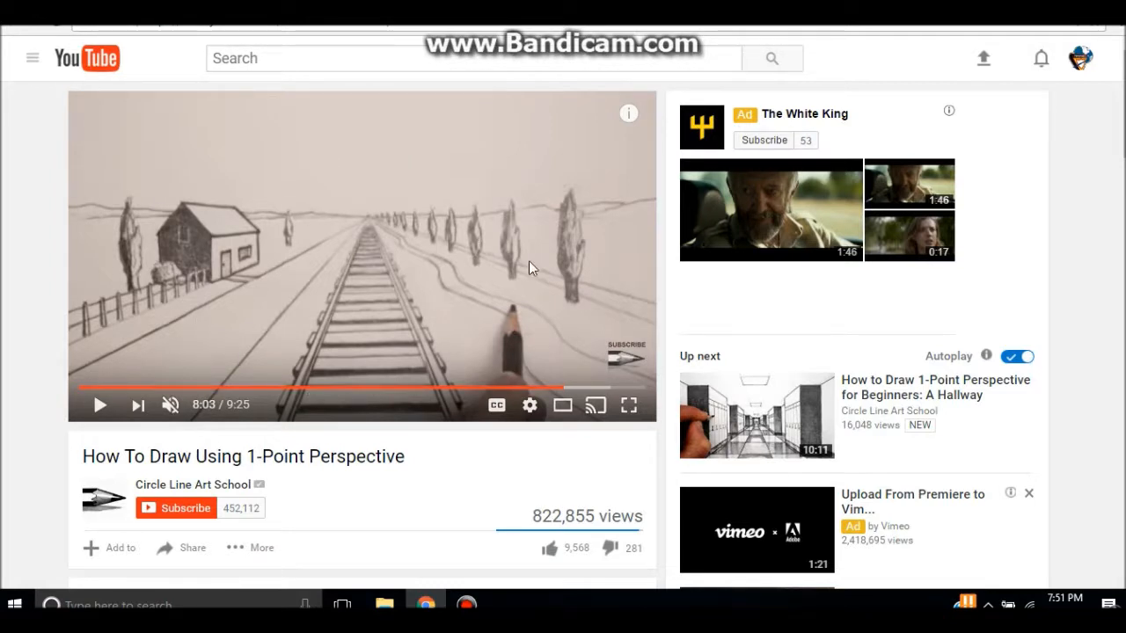
pyautogui.moveTo(394, 358)
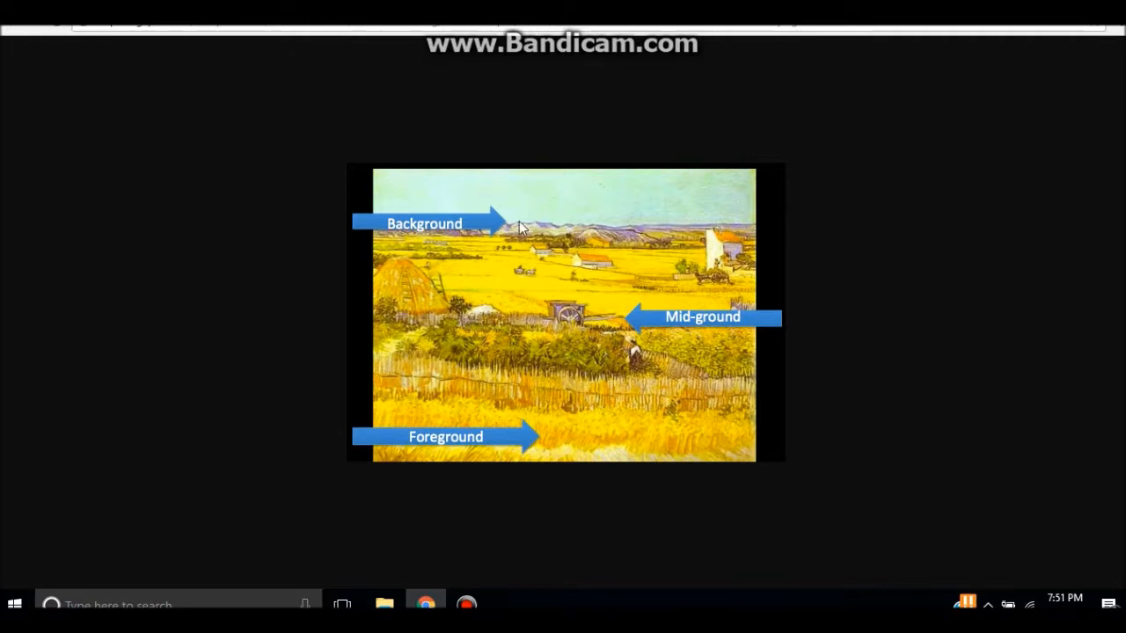
pyautogui.moveTo(659, 345)
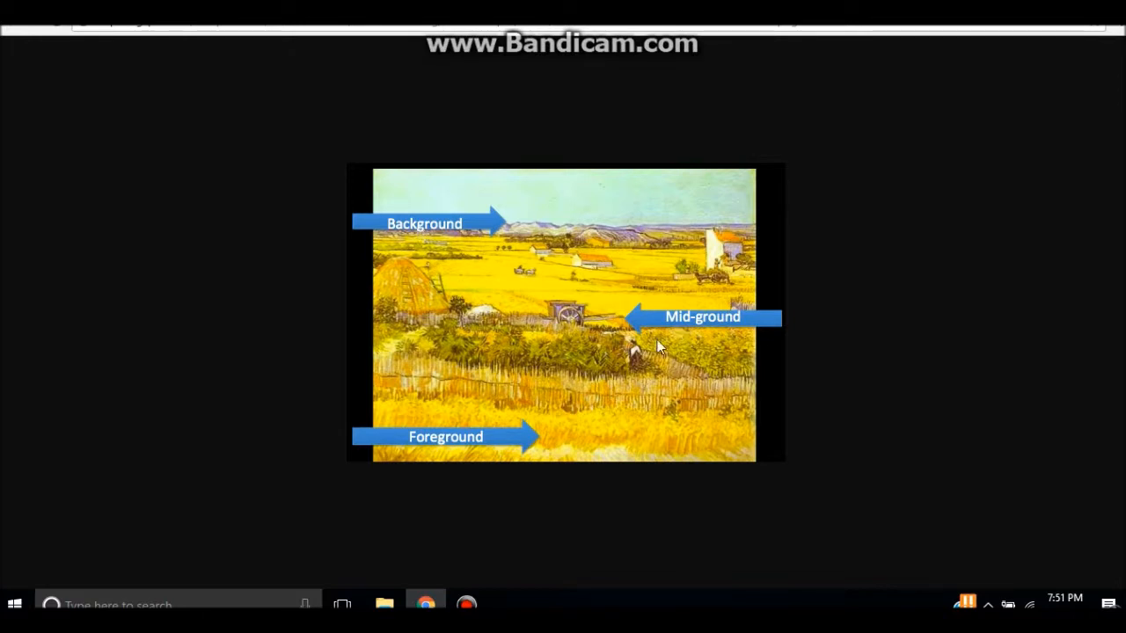
pyautogui.moveTo(580, 355)
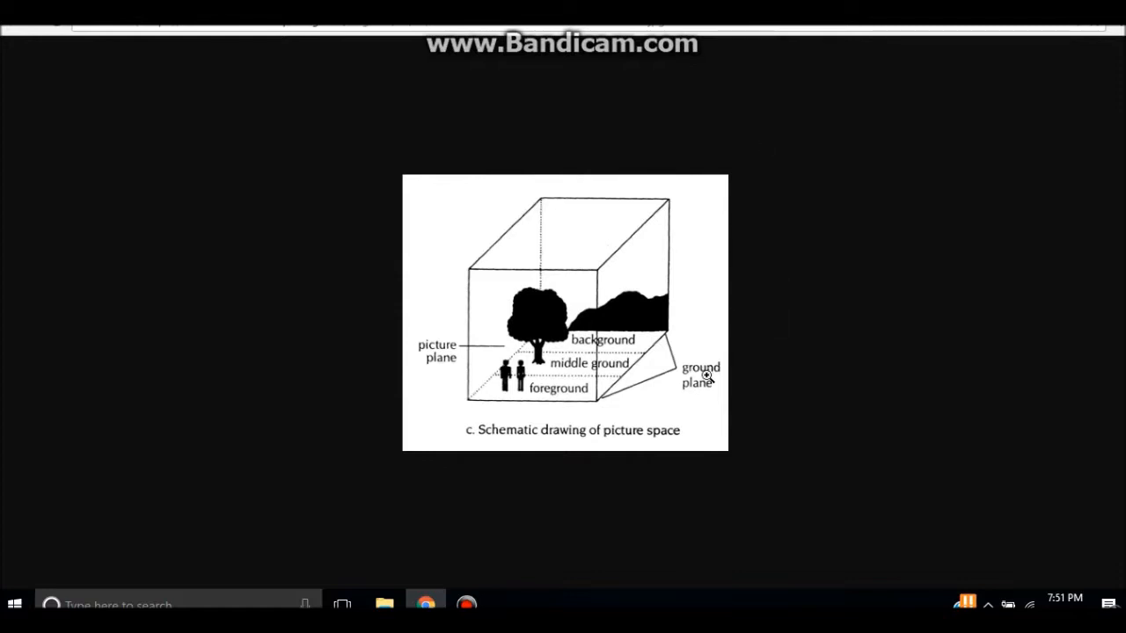
pyautogui.moveTo(573, 392)
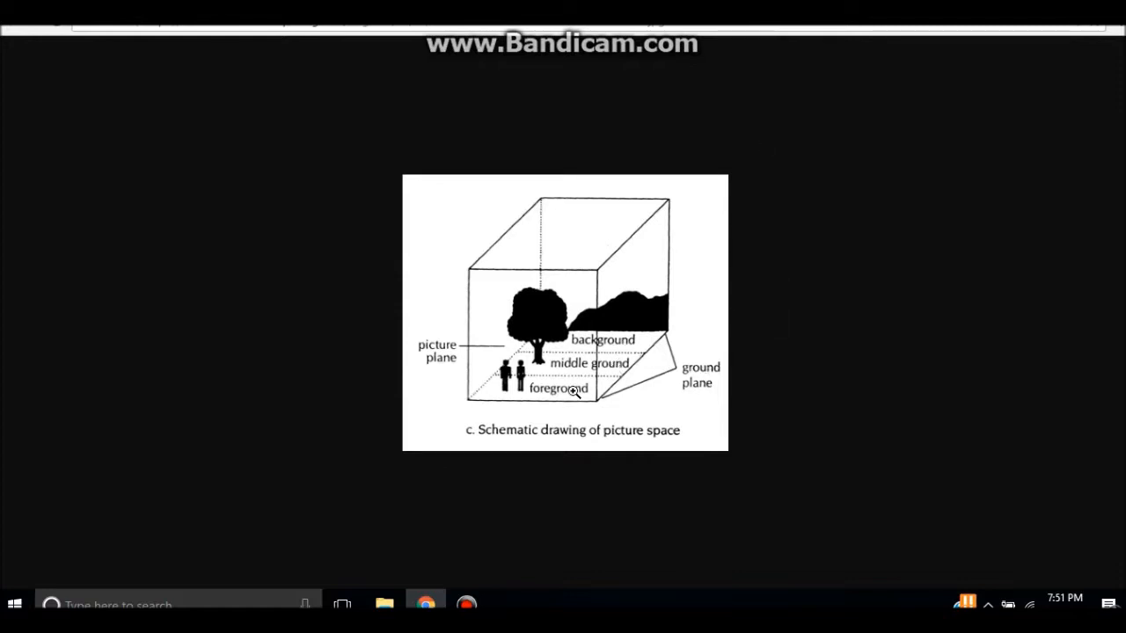
pyautogui.moveTo(706, 183)
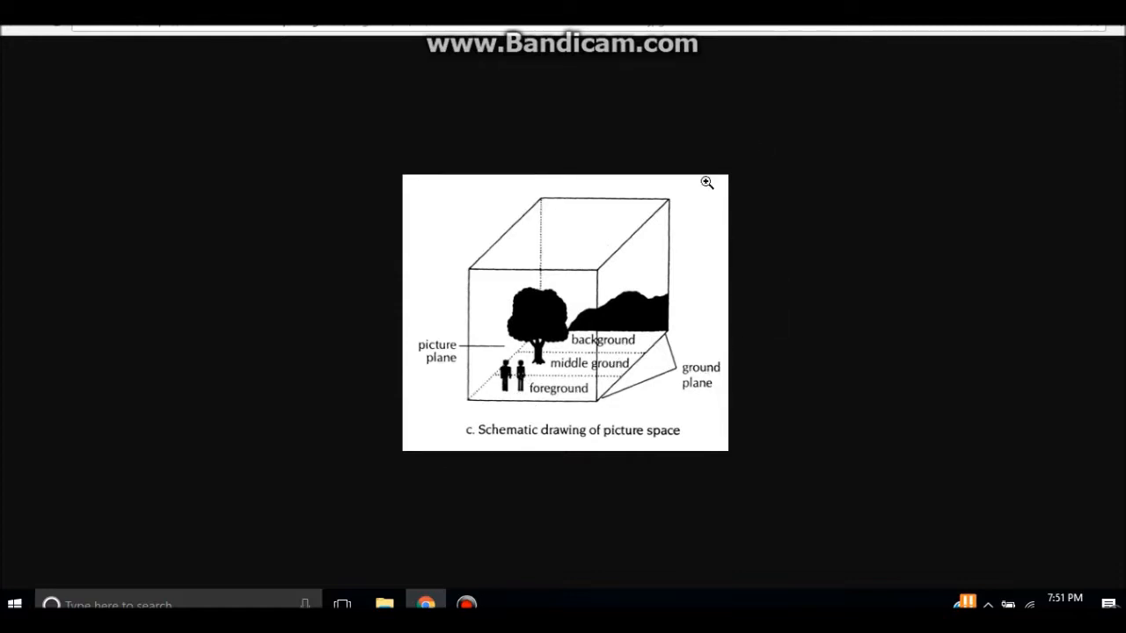
pyautogui.moveTo(710, 344)
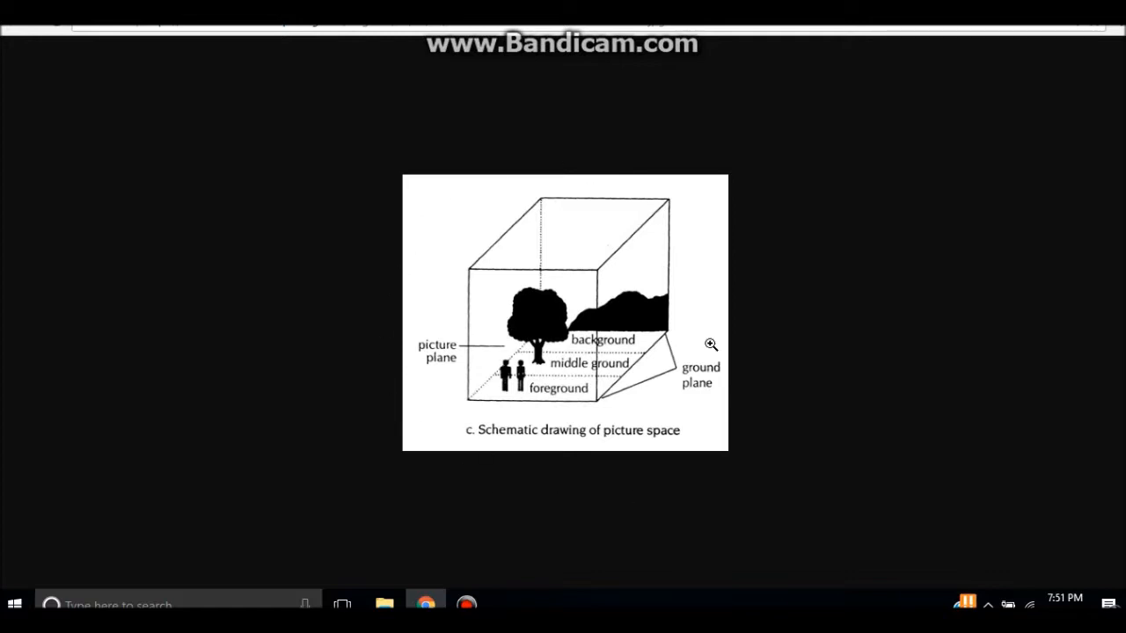
pyautogui.moveTo(526, 483)
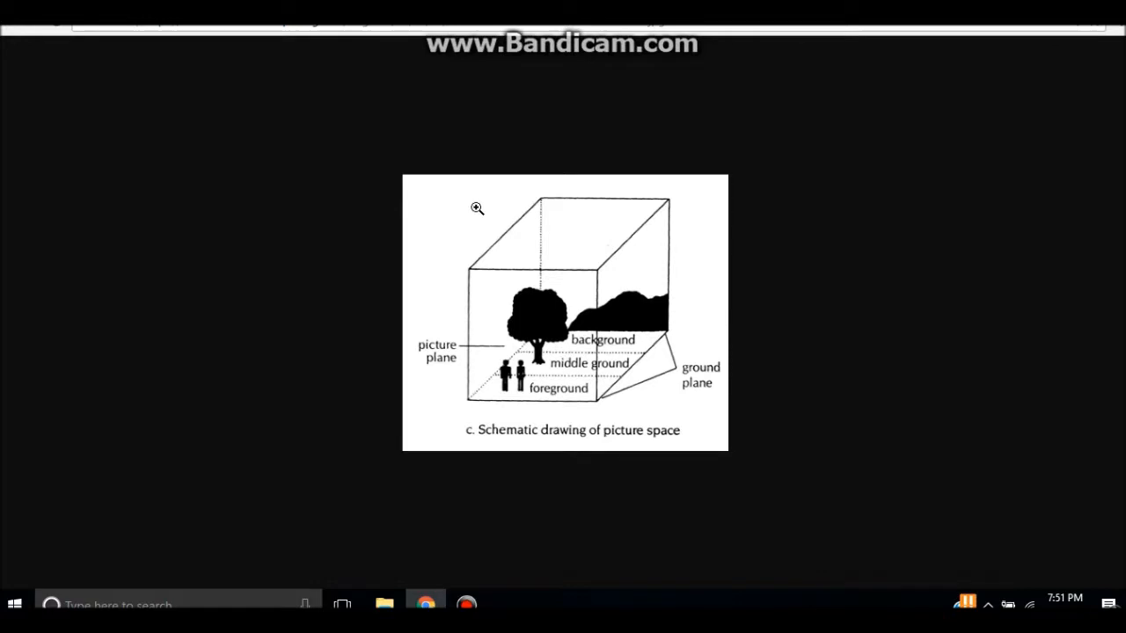
pyautogui.moveTo(494, 221)
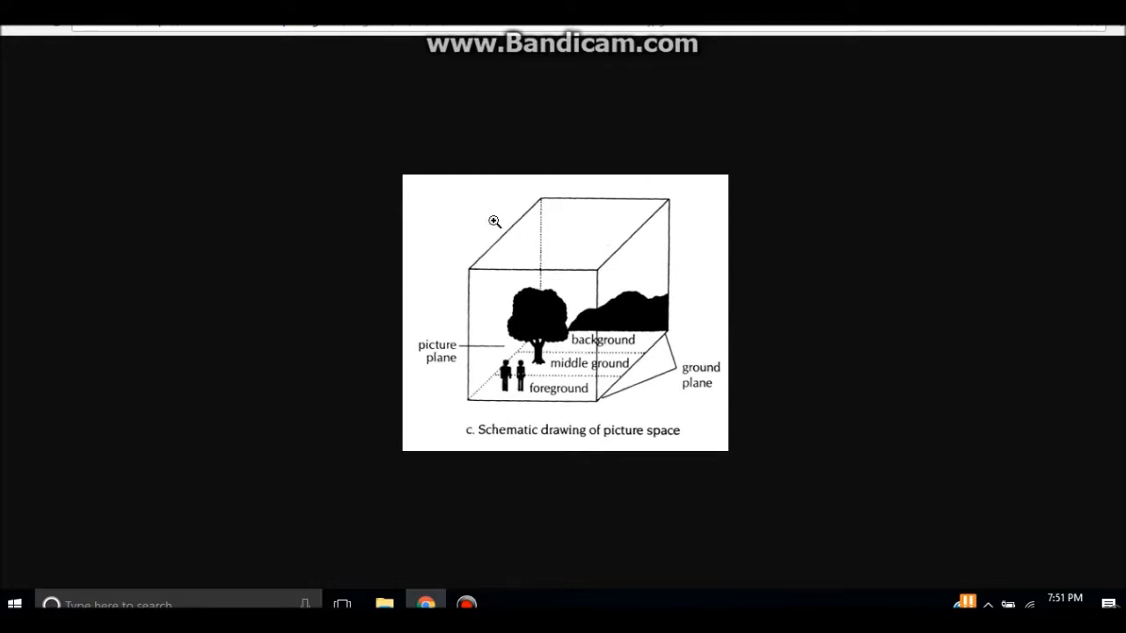
pyautogui.moveTo(717, 316)
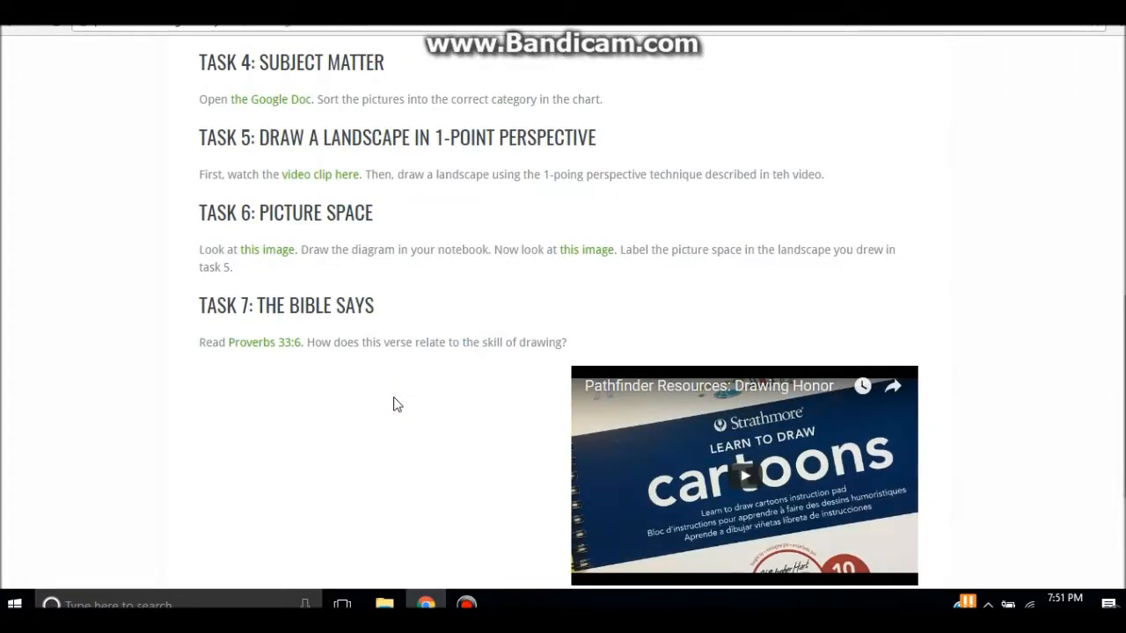
pyautogui.moveTo(281, 364)
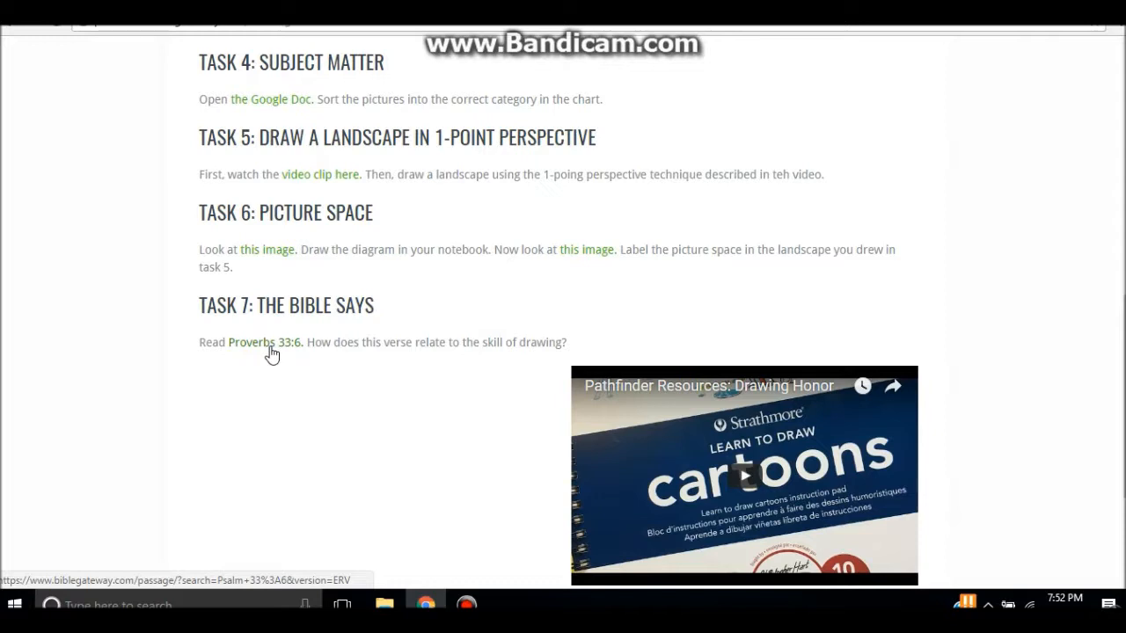
# Step: Open Task 7's verse link, showing Psalm 33:6 in the Easy-to-Read Version on Bible Gateway
pyautogui.click(264, 342)
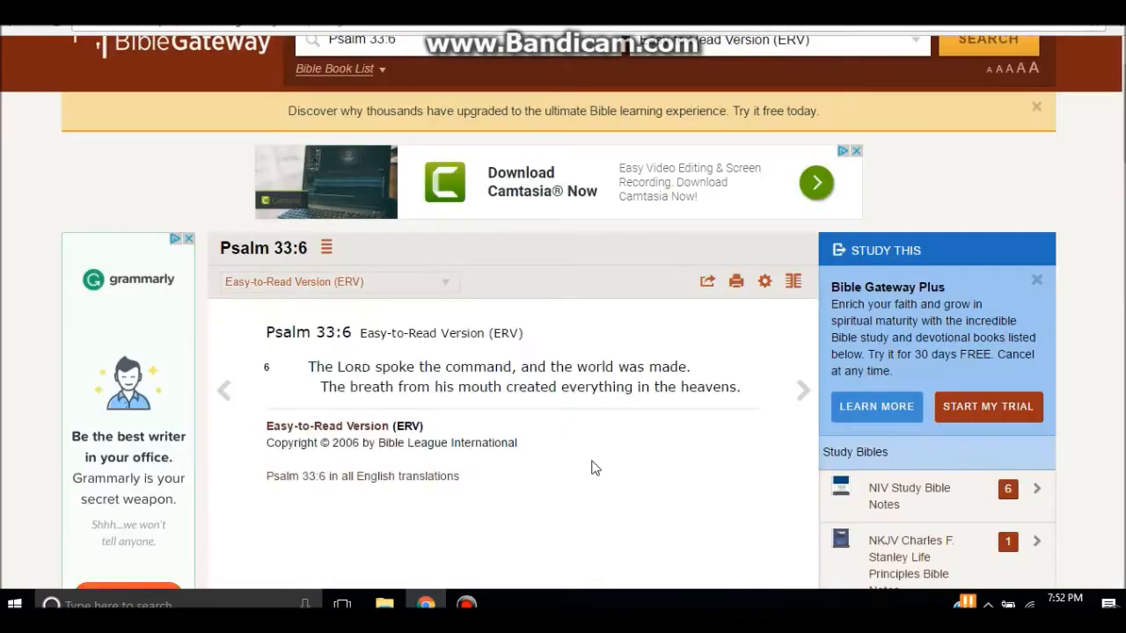
pyautogui.moveTo(585, 362)
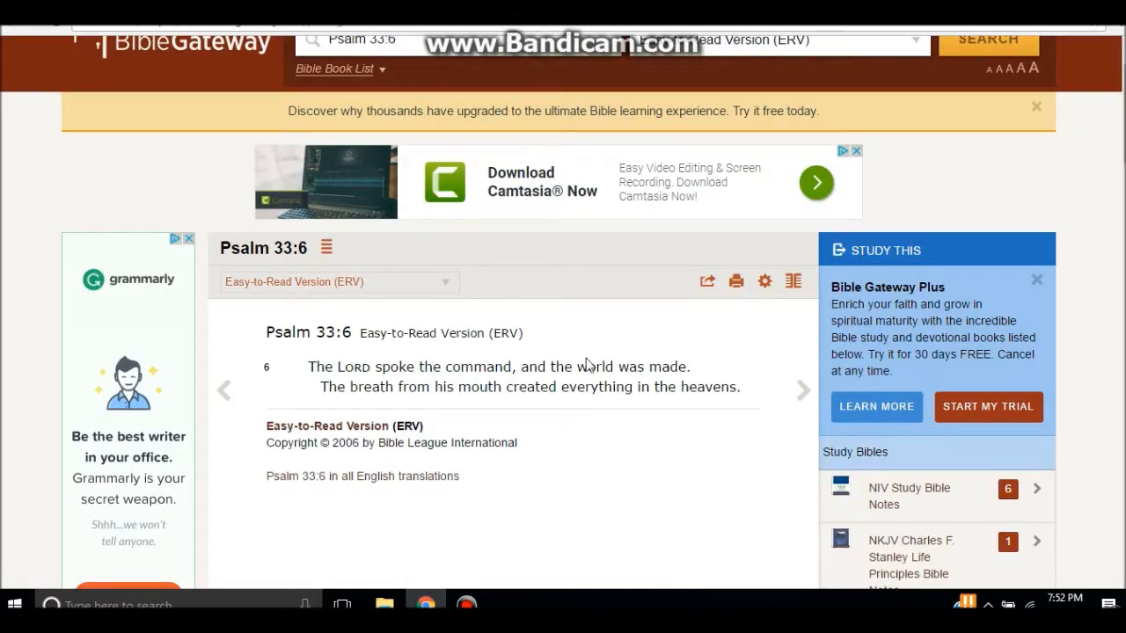
pyautogui.moveTo(553, 307)
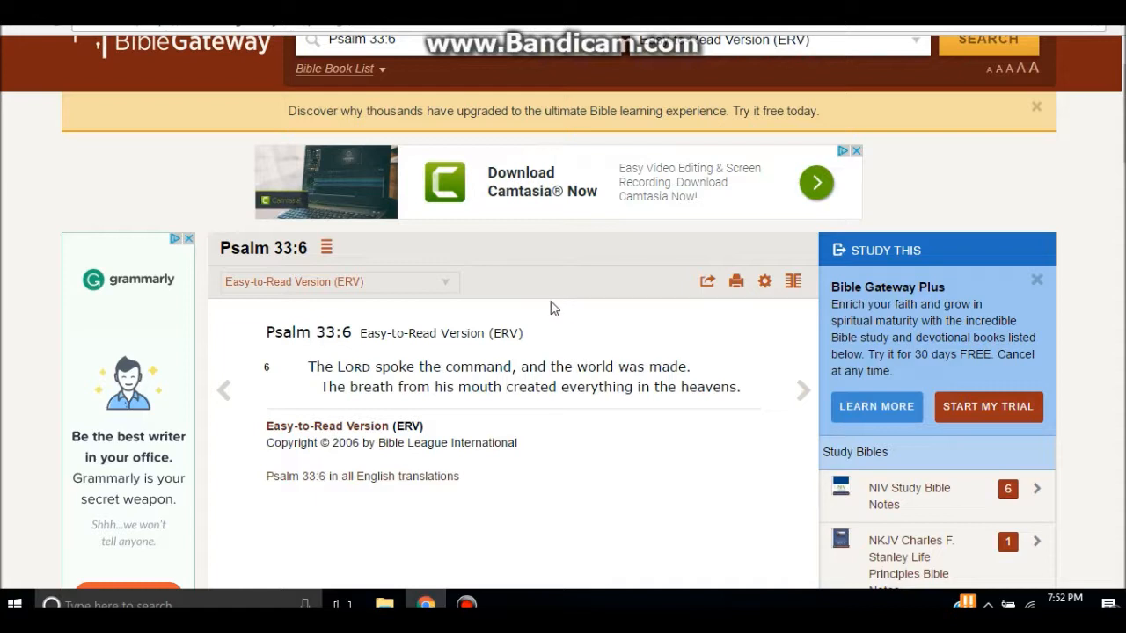
pyautogui.moveTo(647, 415)
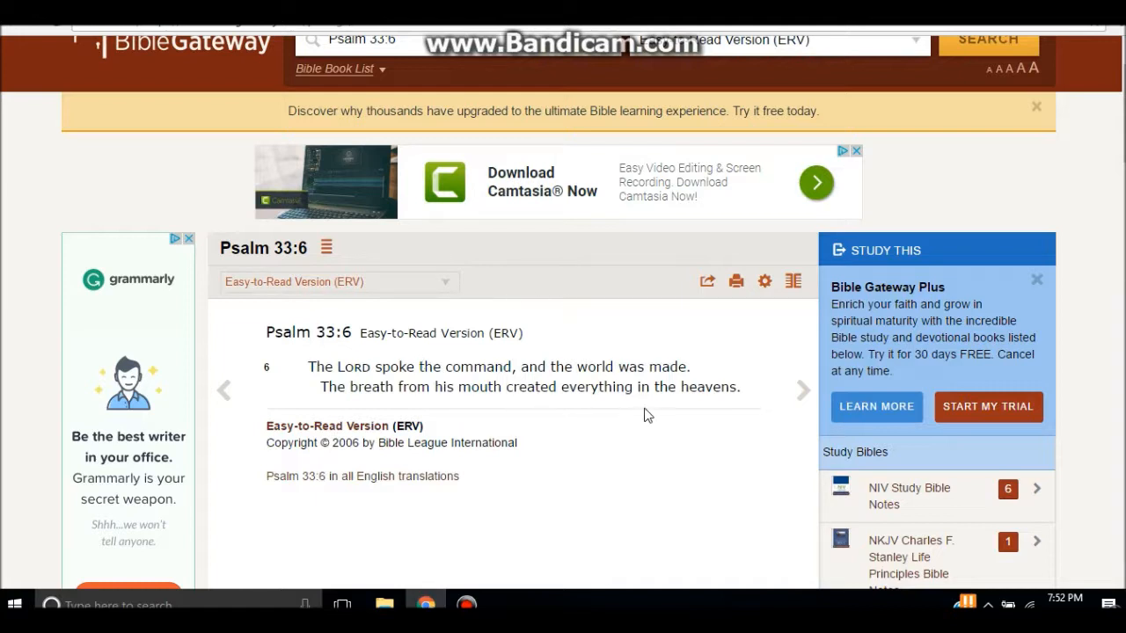
pyautogui.moveTo(636, 417)
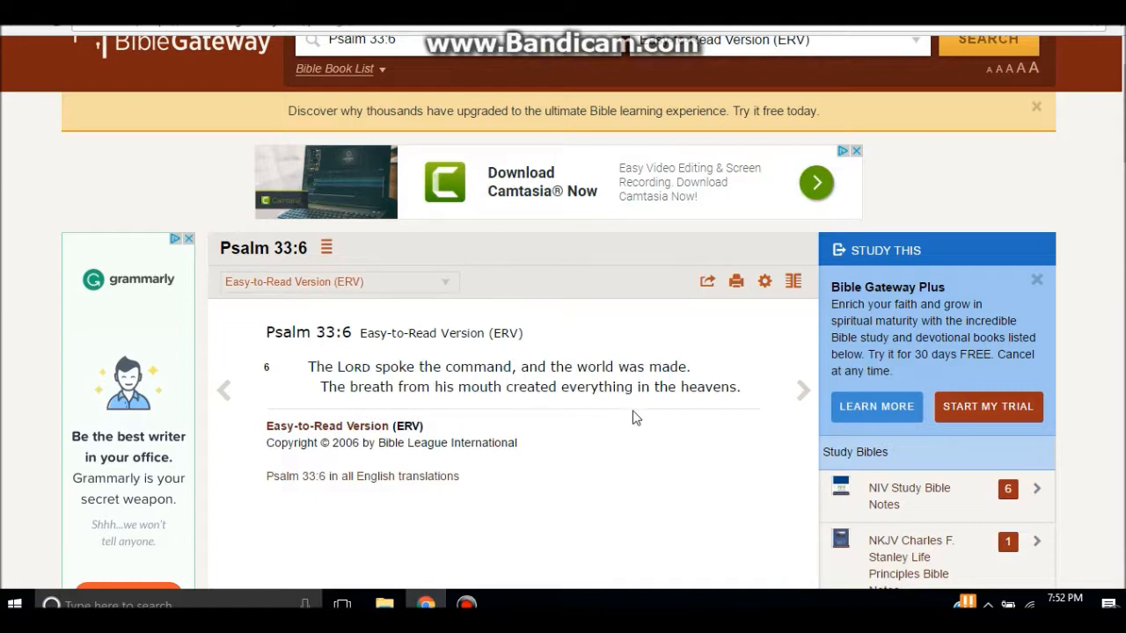
pyautogui.moveTo(612, 334)
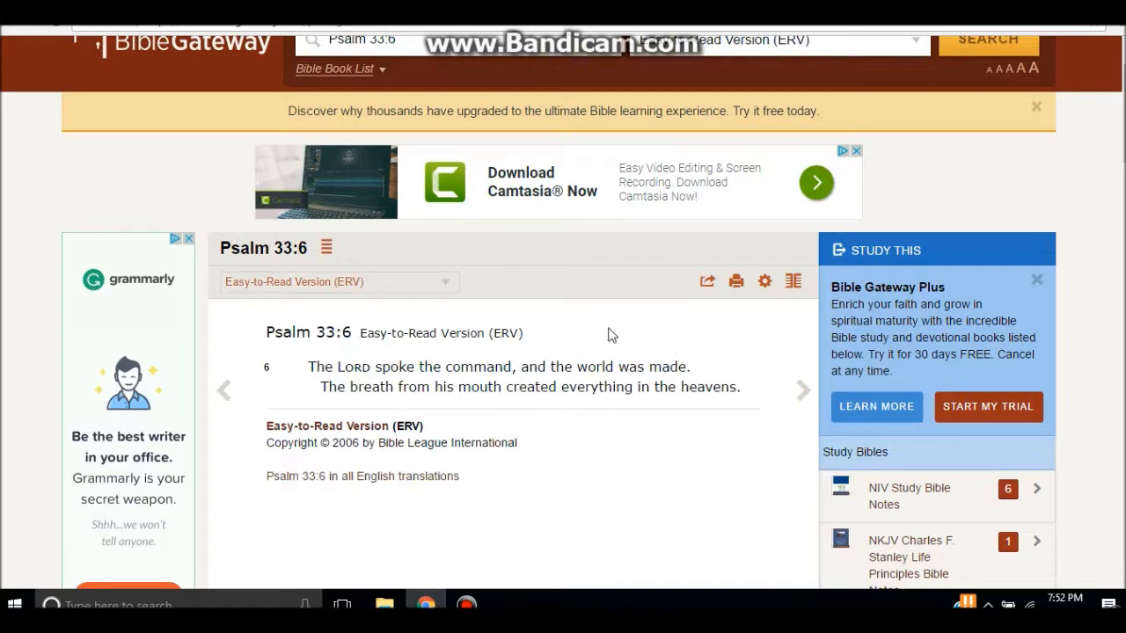
pyautogui.moveTo(609, 389)
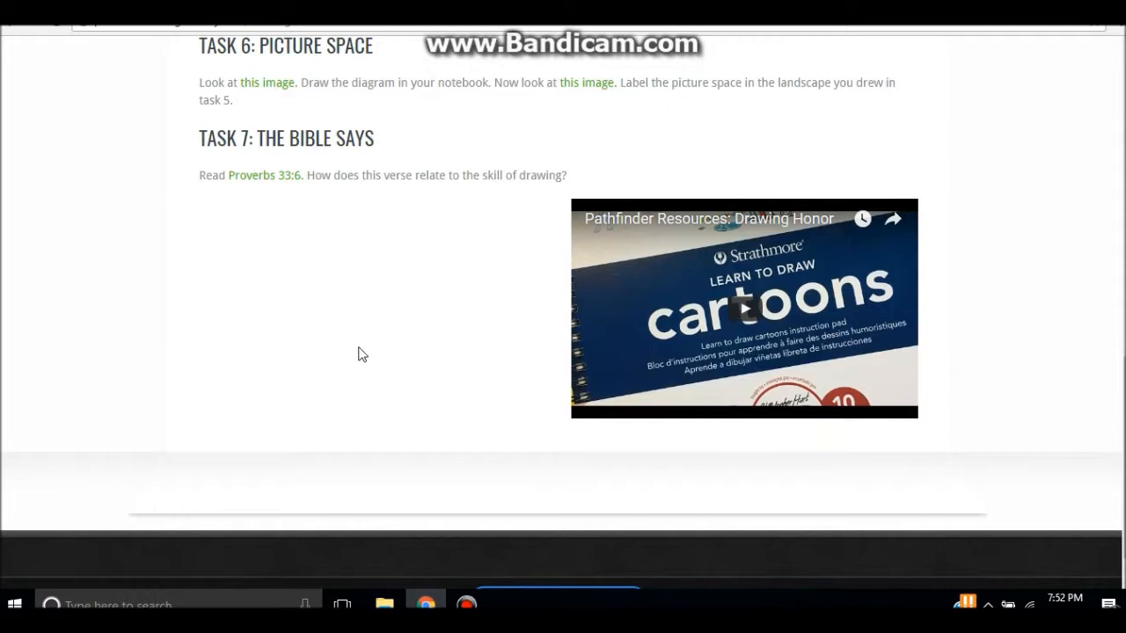
pyautogui.moveTo(359, 376)
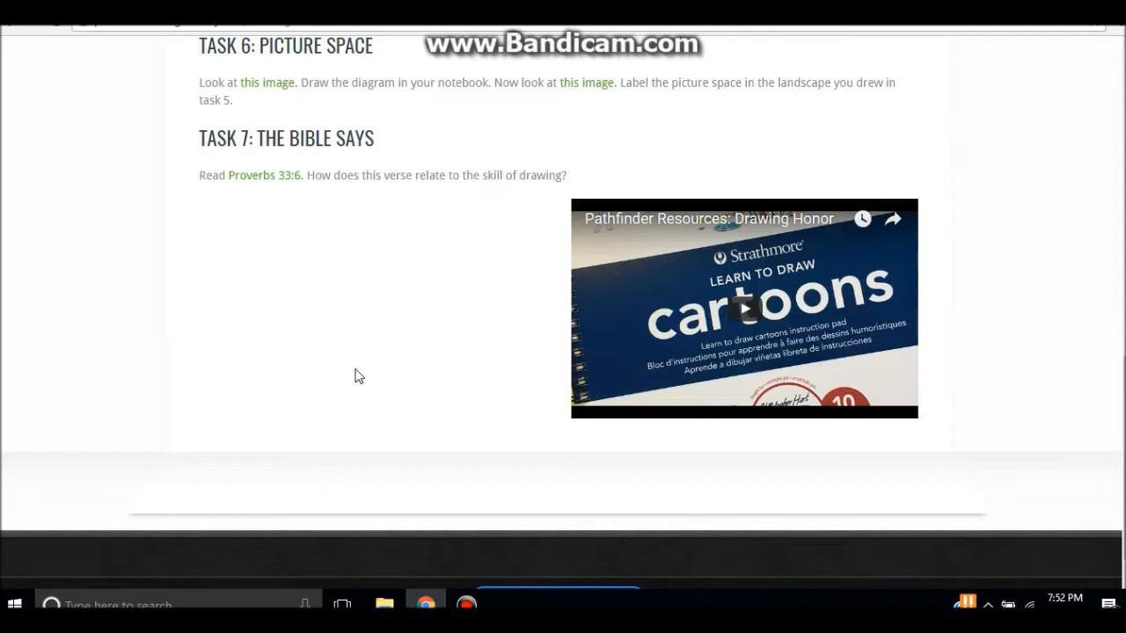
pyautogui.moveTo(649, 432)
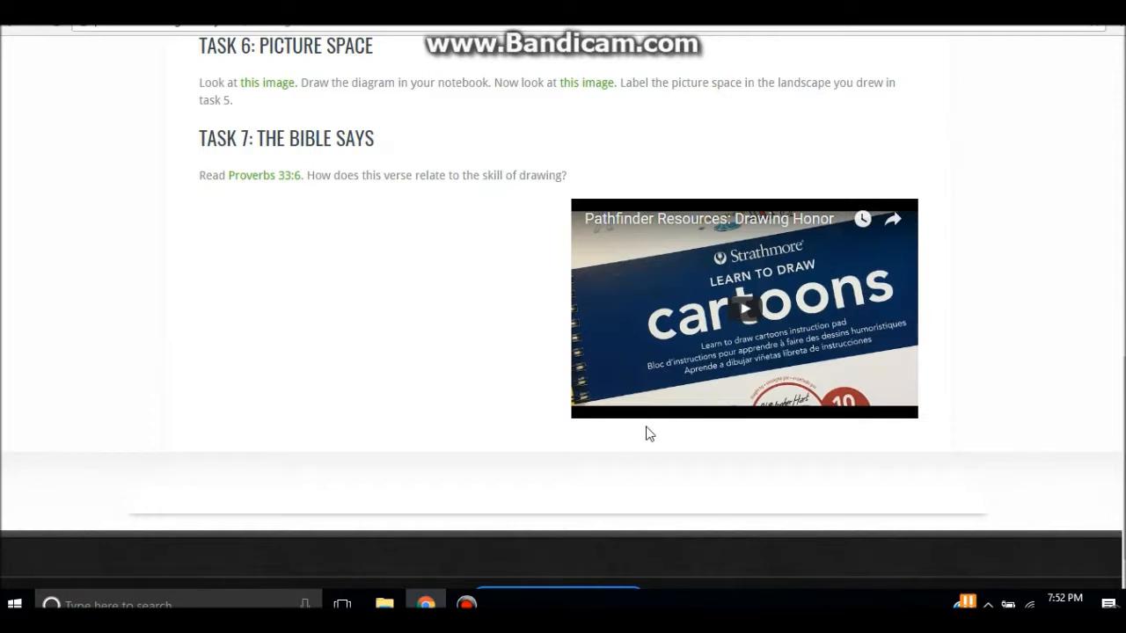
pyautogui.moveTo(590, 285)
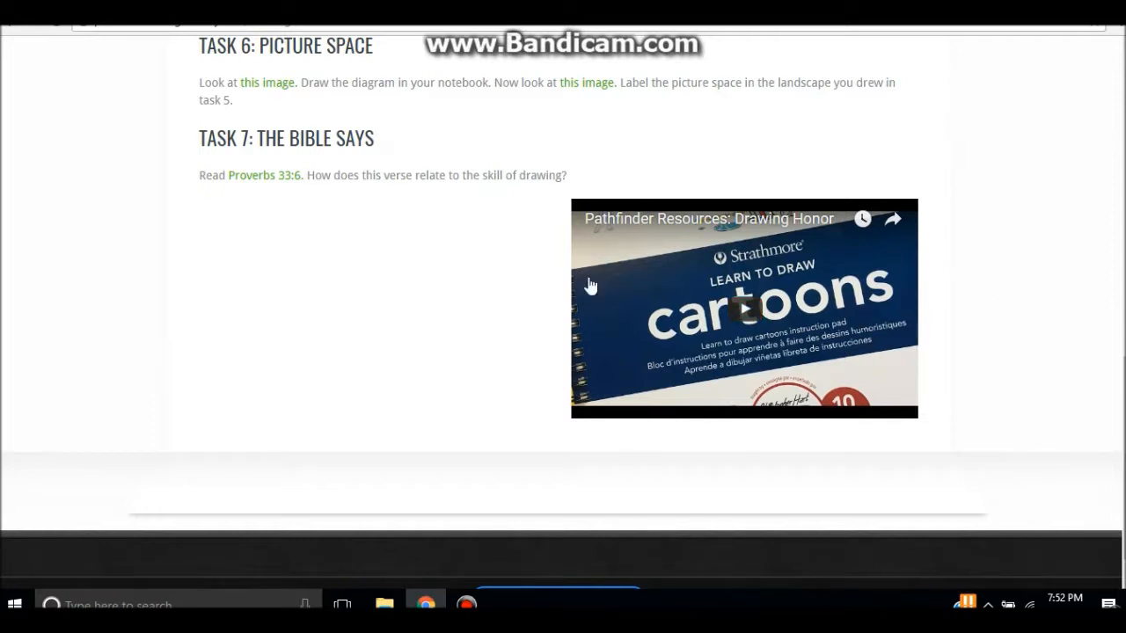
pyautogui.moveTo(968, 242)
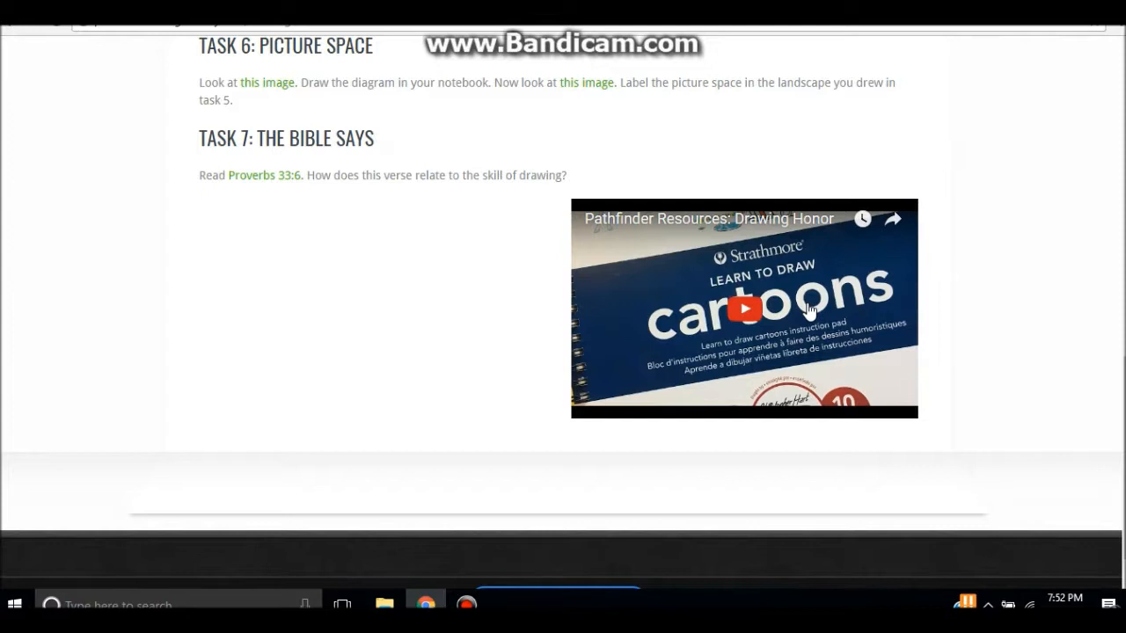
pyautogui.moveTo(1002, 258)
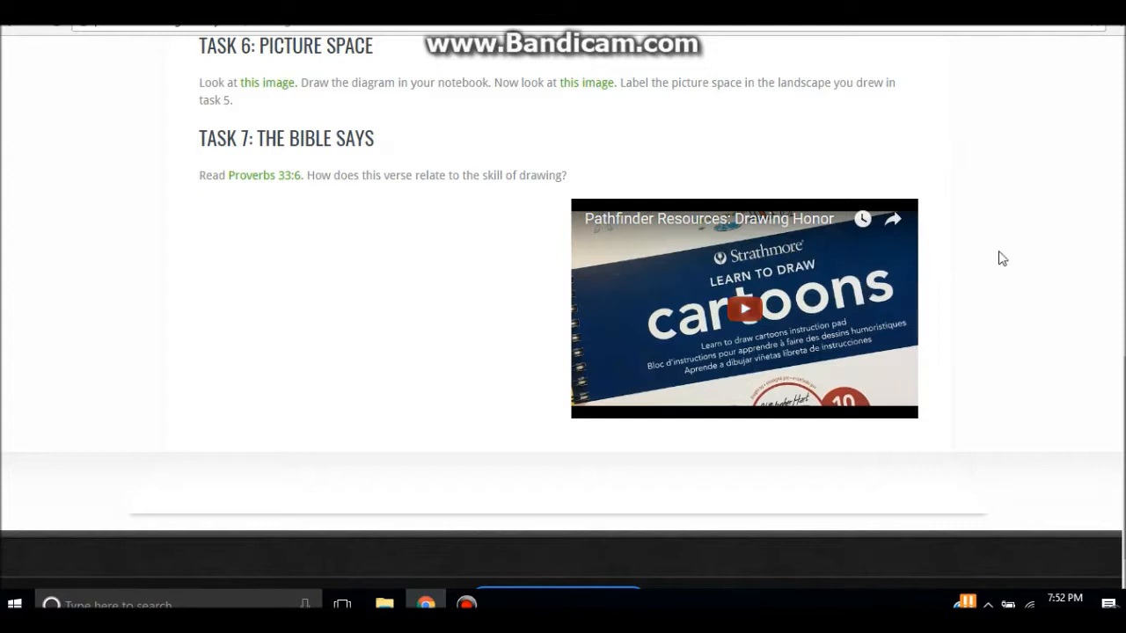